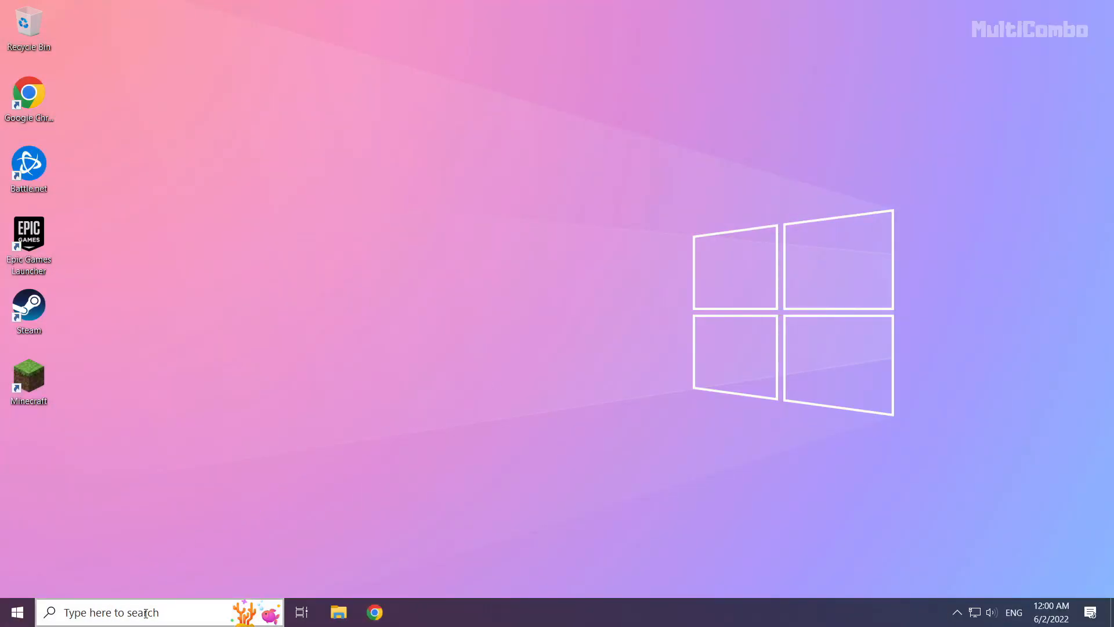
Step: Search Windows for 'cmd' to find Command Prompt
type("c")
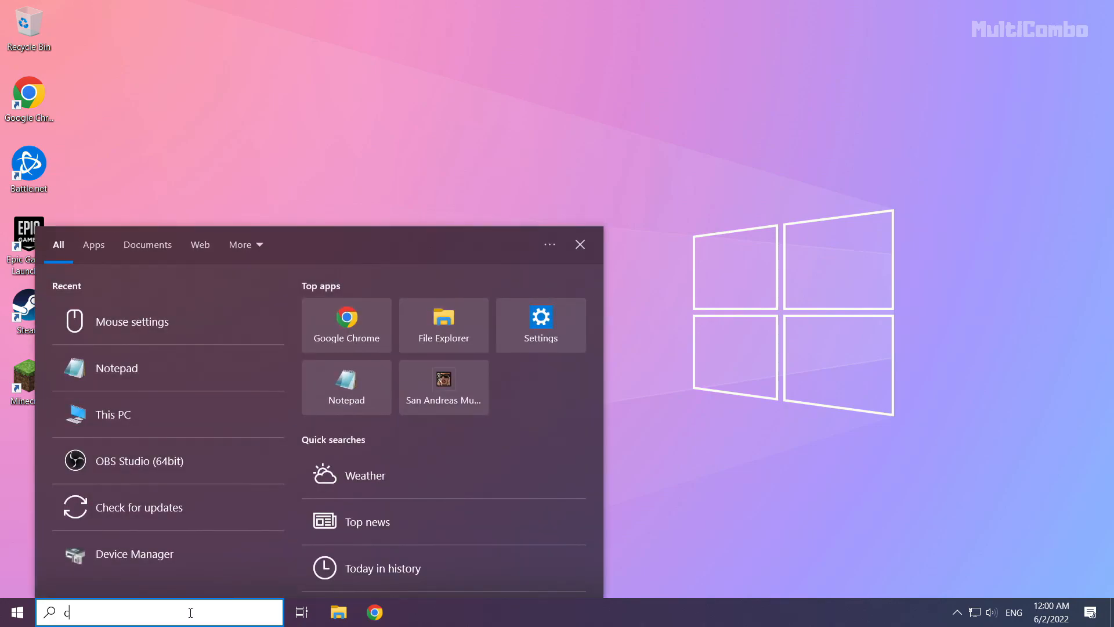
type("md")
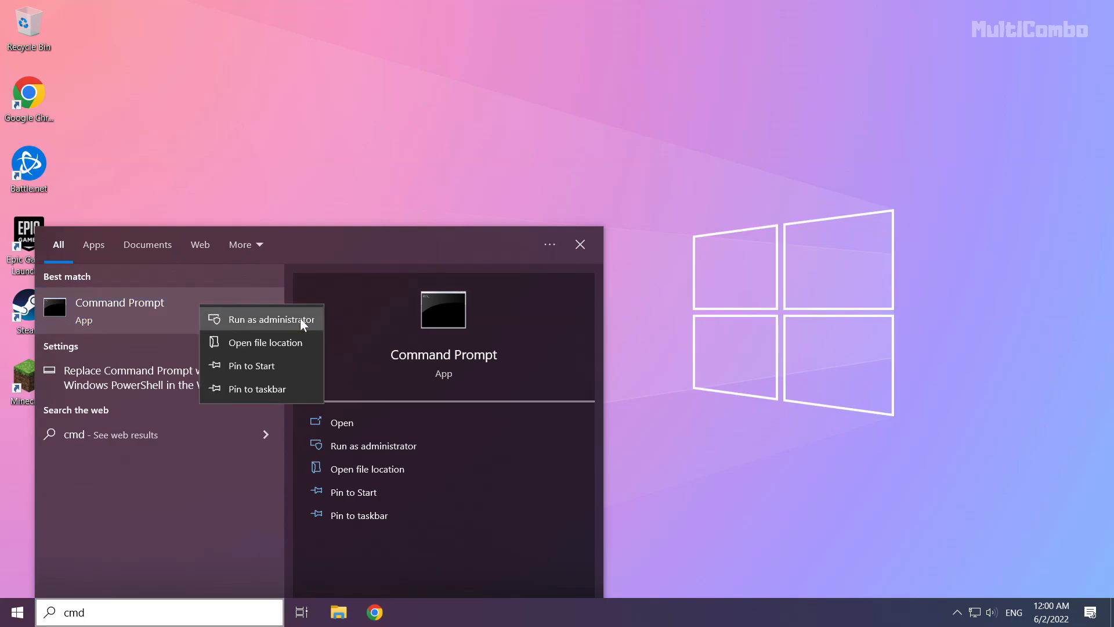
mouse_move(265, 325)
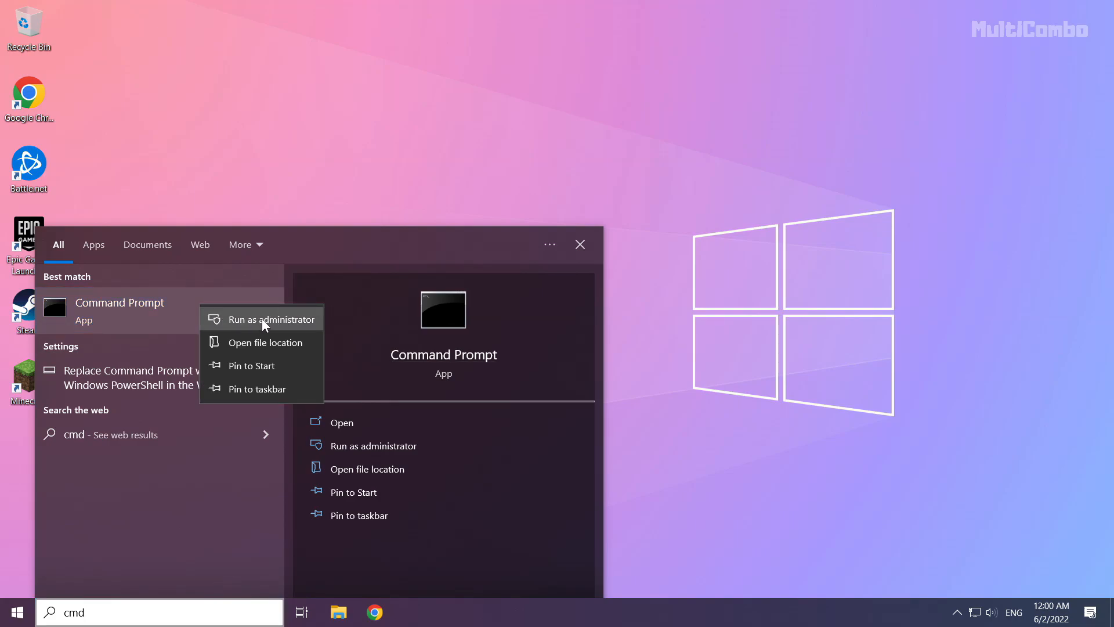
Step: Launch Command Prompt as administrator, centre the window, and run ipconfig /flushdns
left_click(271, 319)
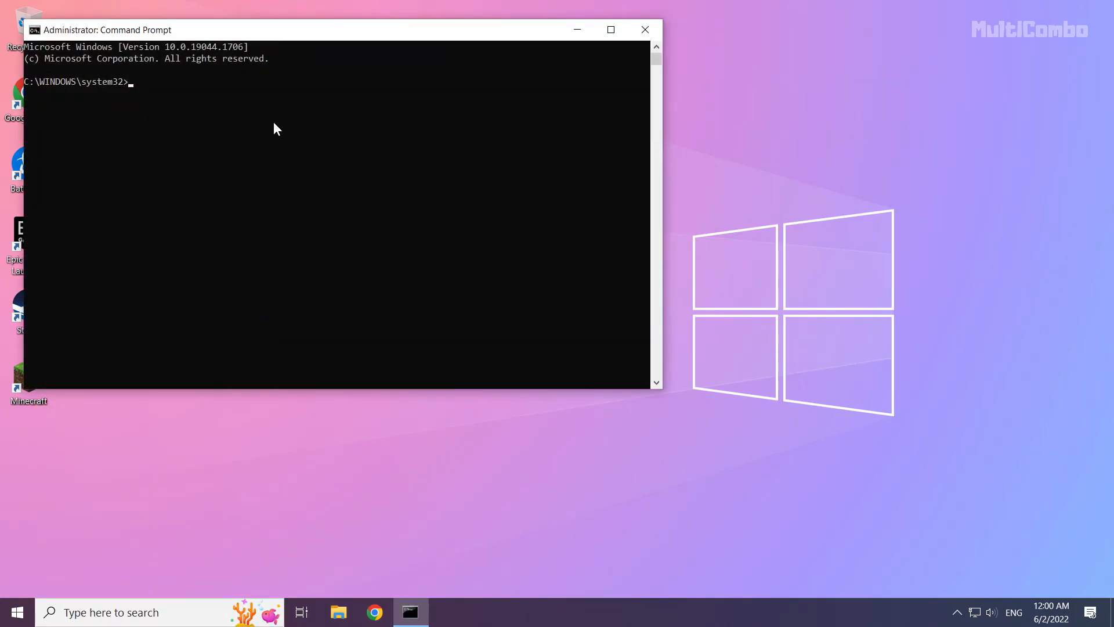
left_click_drag(284, 29, 490, 125)
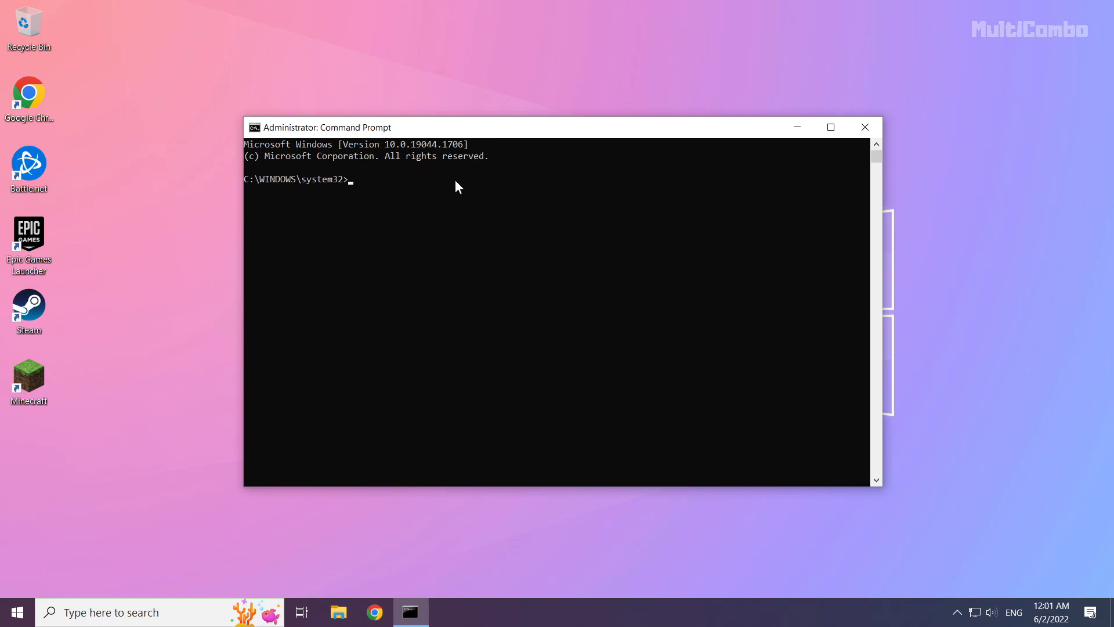
type("ip")
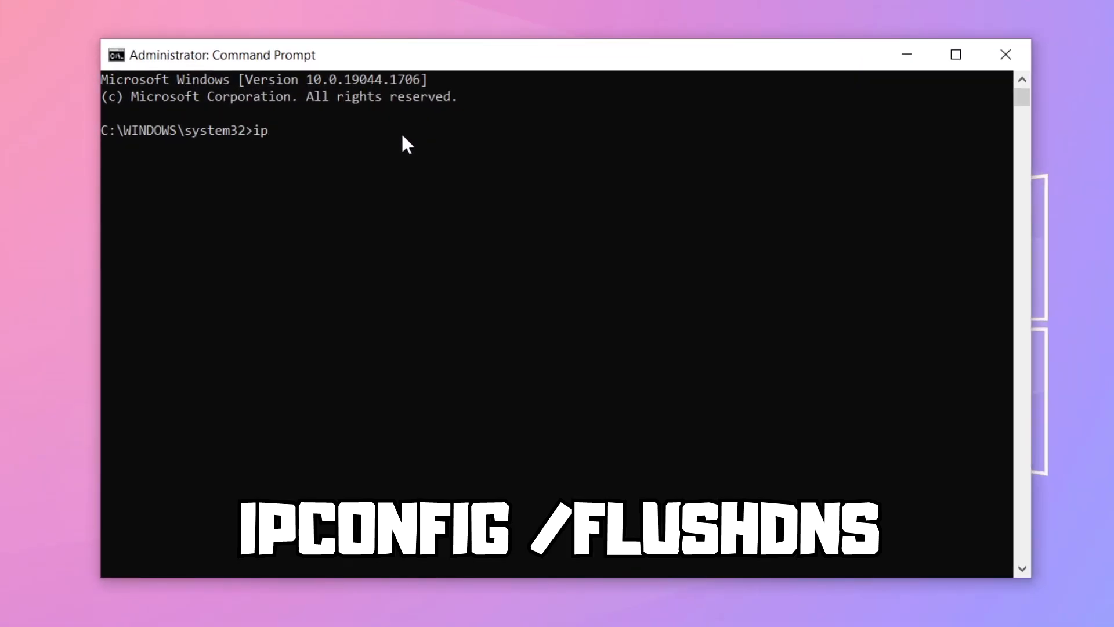
type("config")
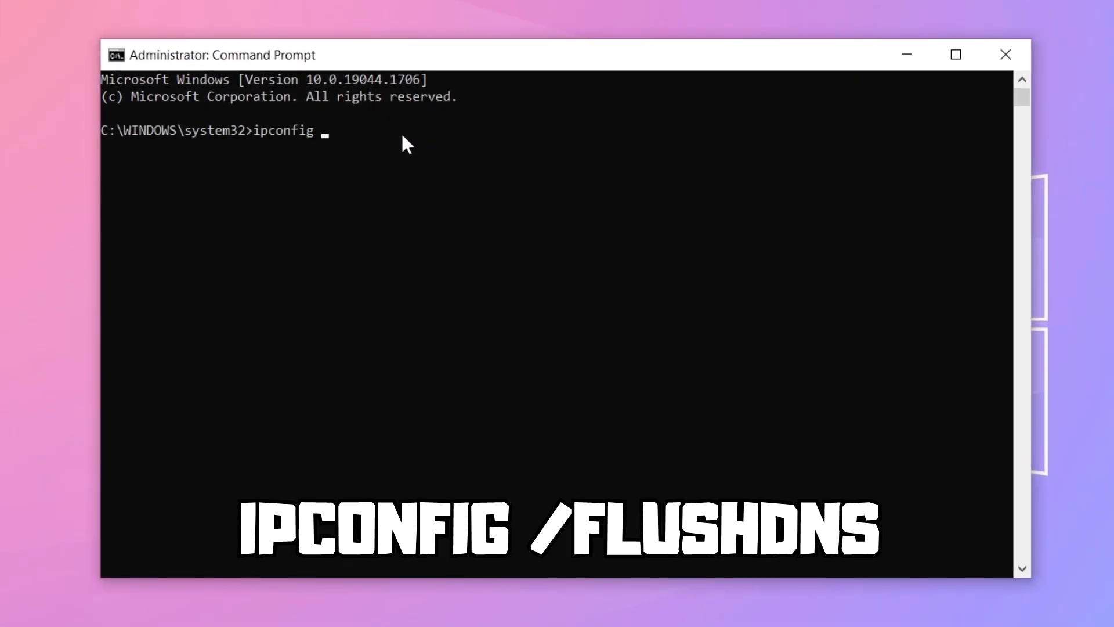
type("/flus")
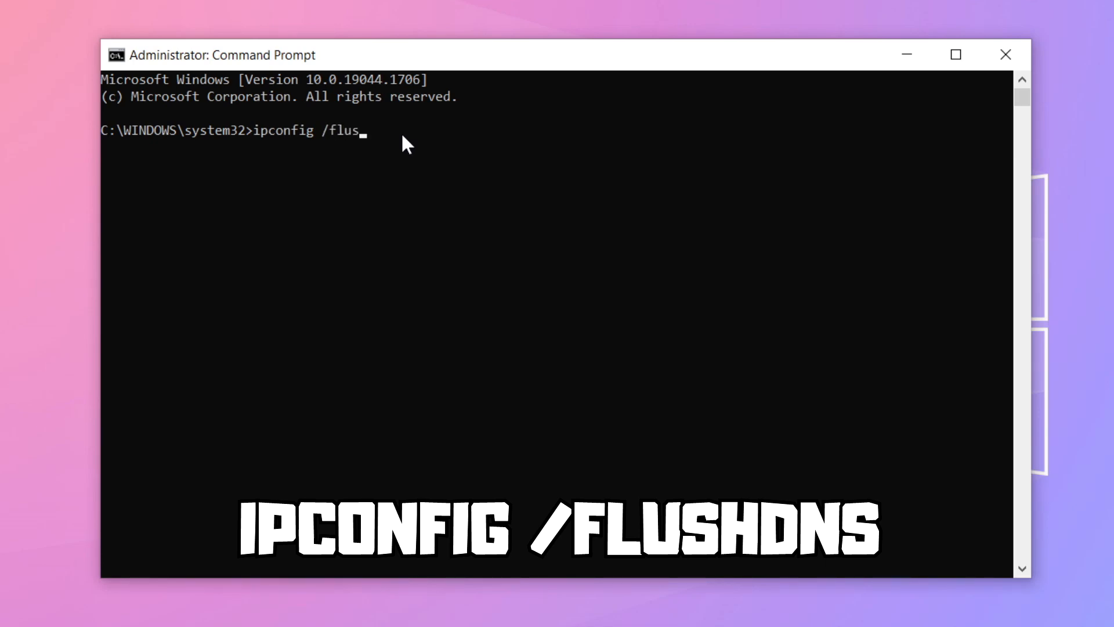
type("hdns")
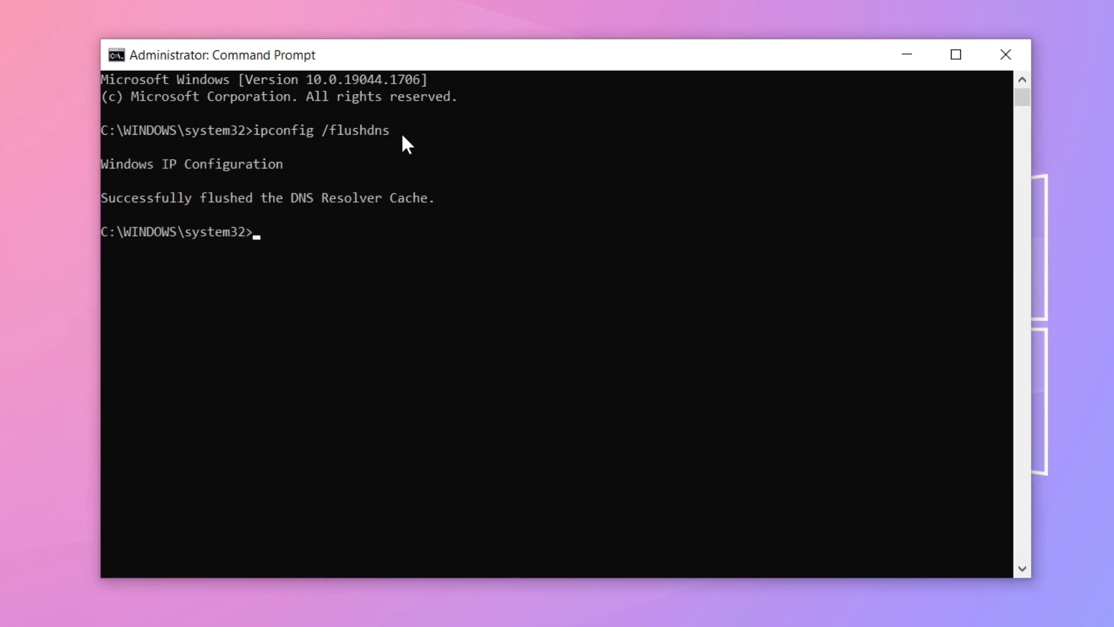
Step: Run netsh winsock reset, then exit the Command Prompt
type("netsh win")
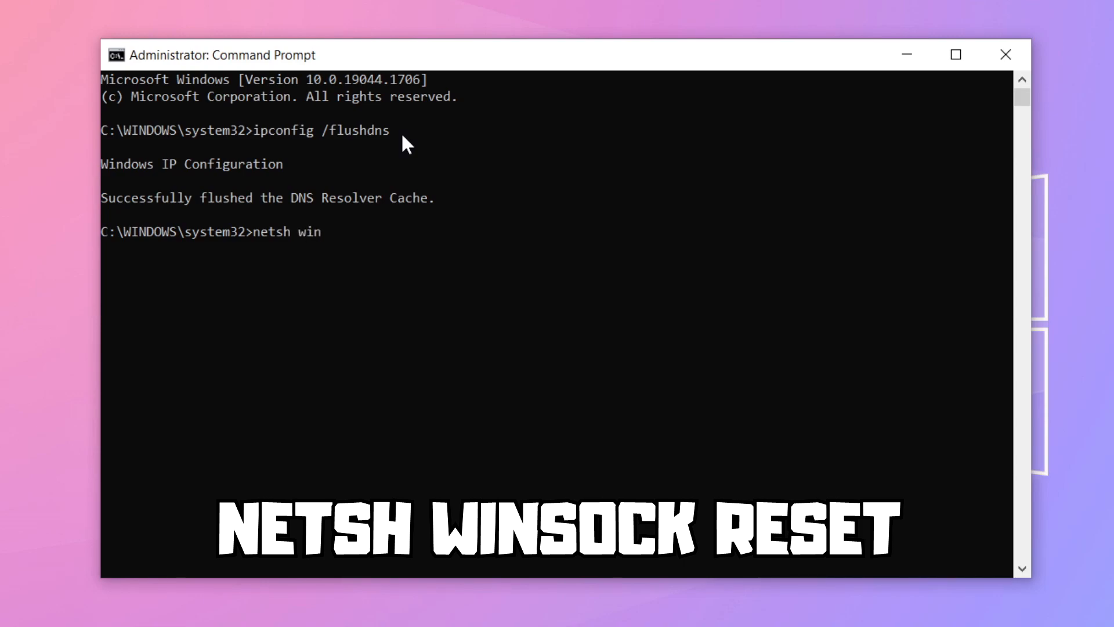
type("sock res")
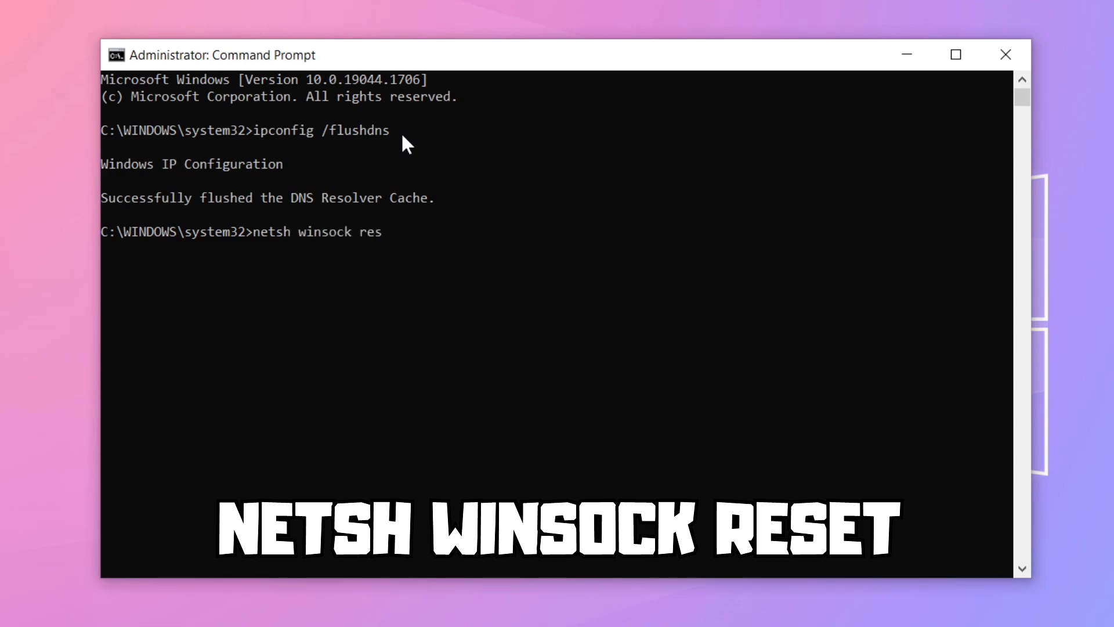
type("et")
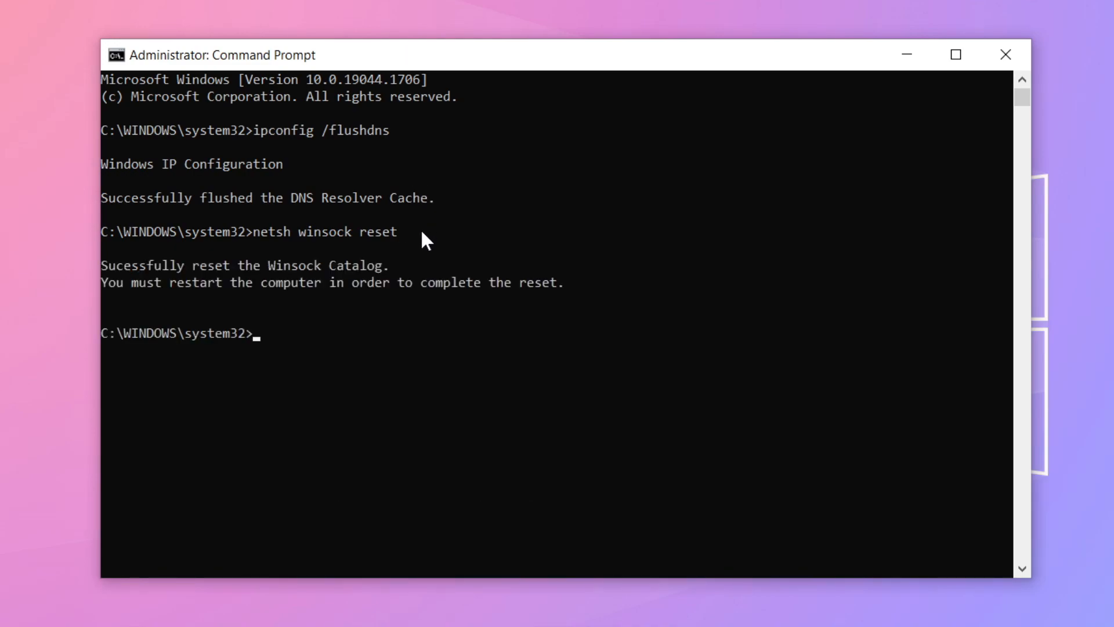
type("e")
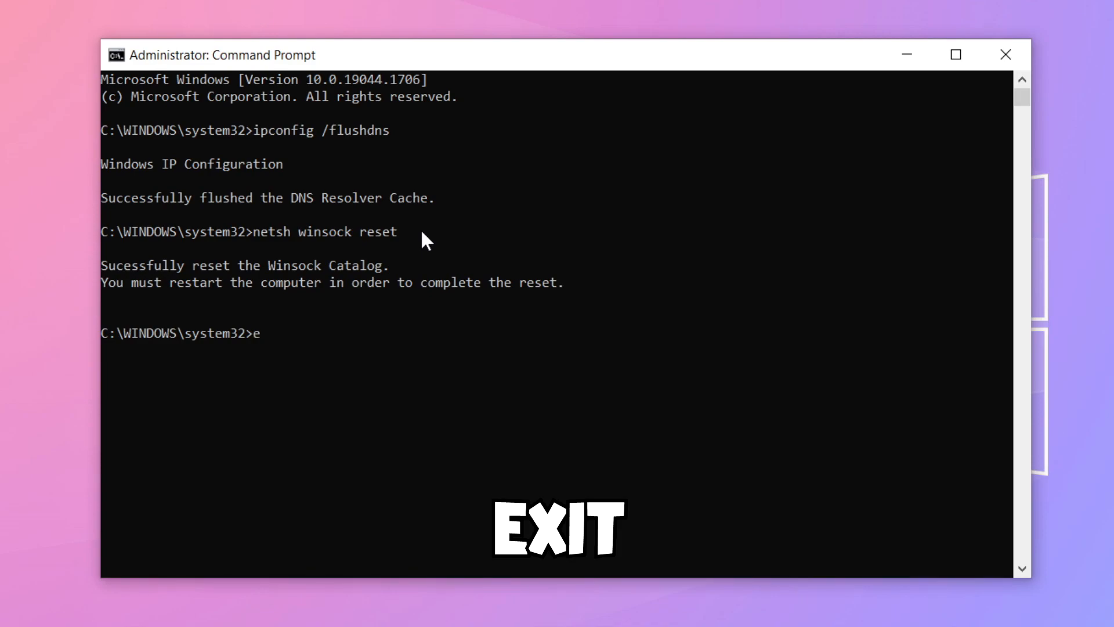
type("xit")
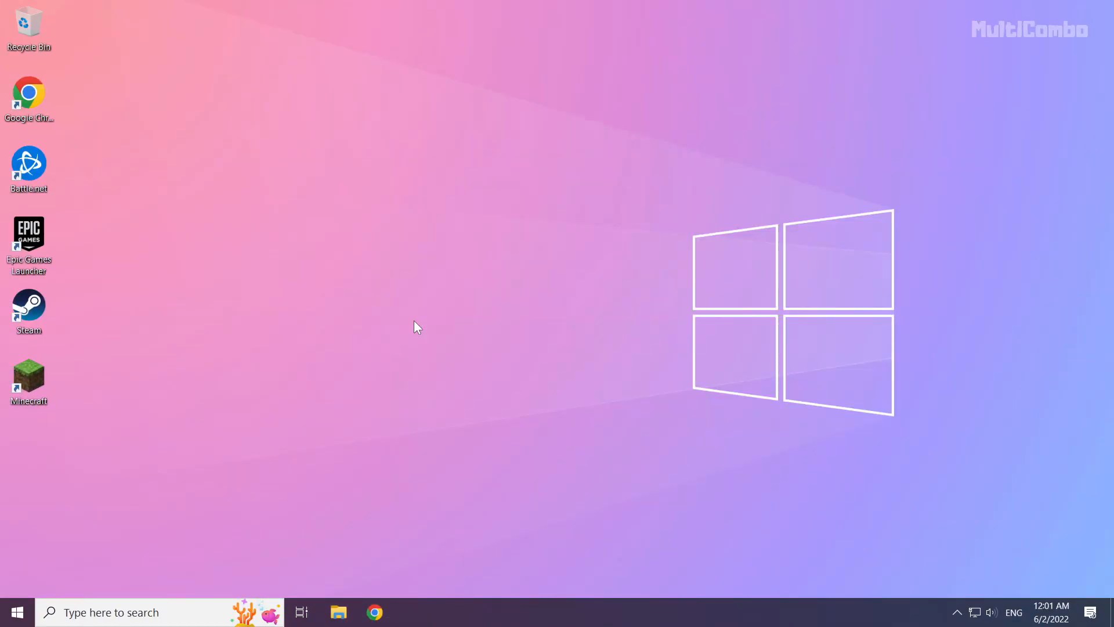
mouse_move(699, 418)
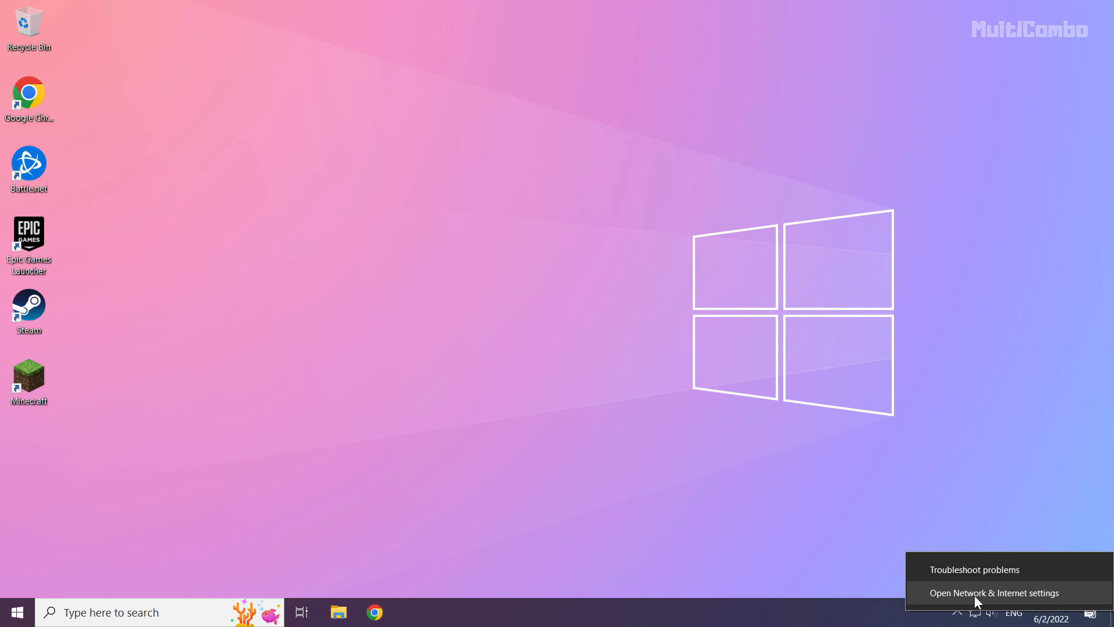
Step: Open Network & Internet settings from the network tray icon
left_click(993, 592)
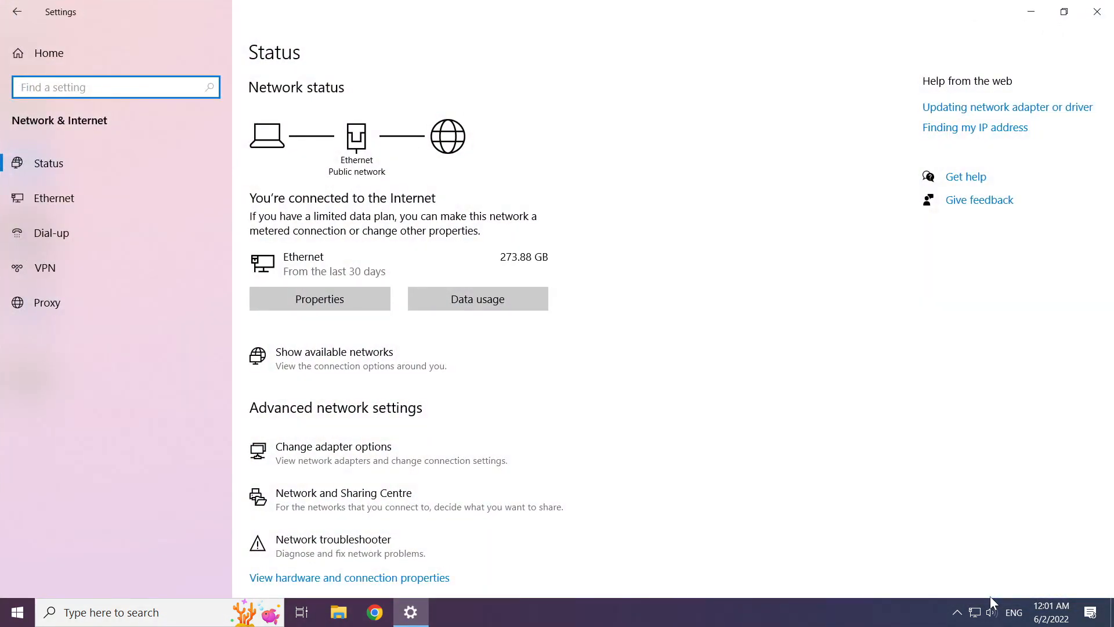
mouse_move(646, 494)
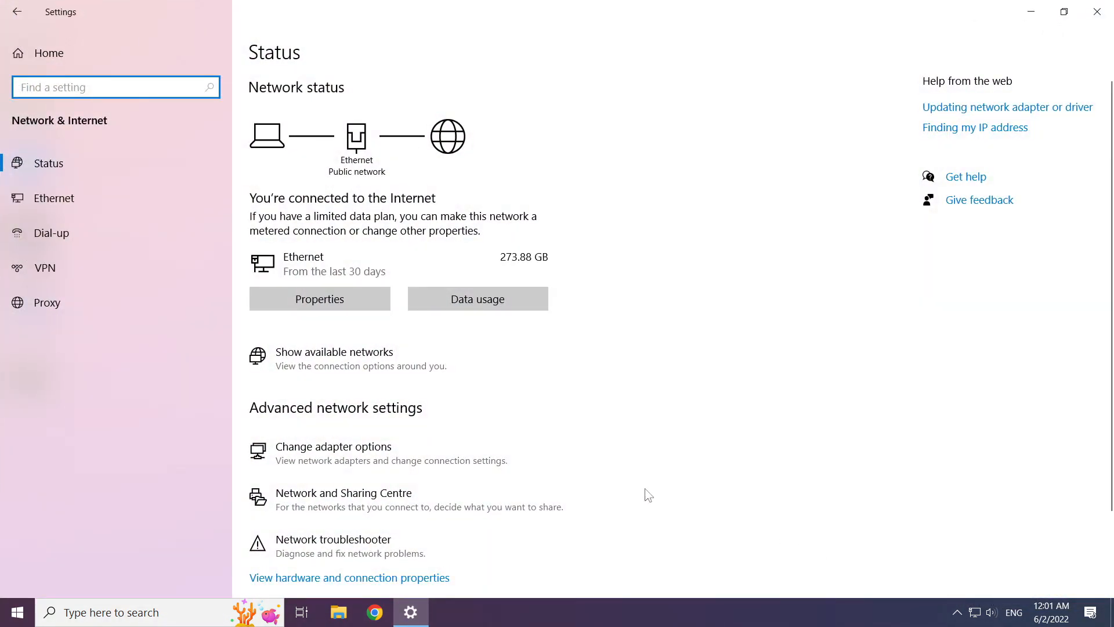
mouse_move(356, 453)
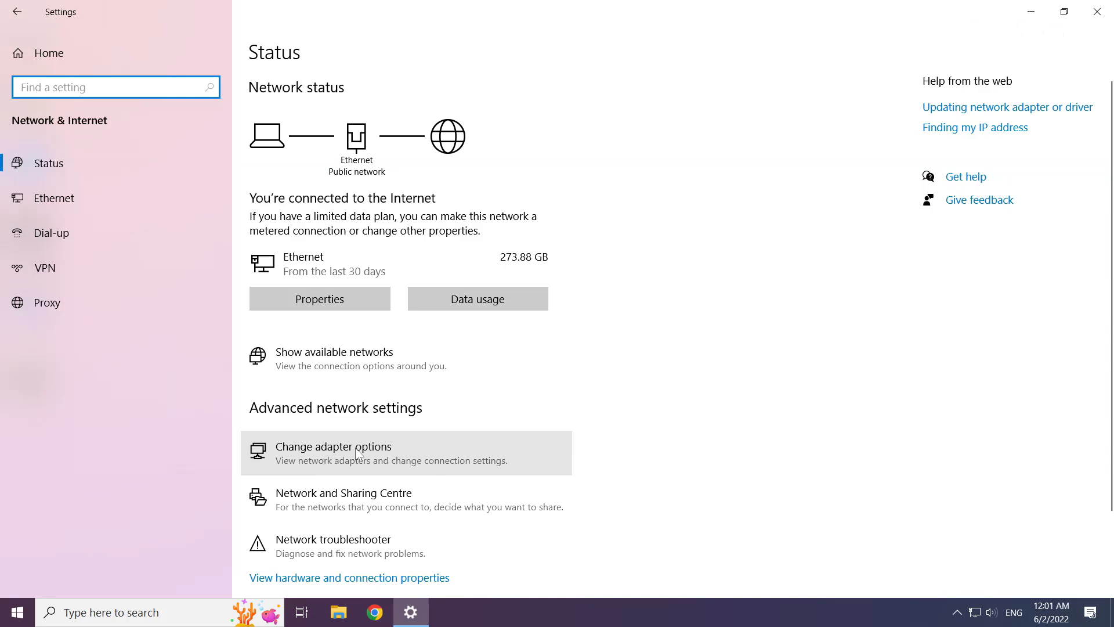
Step: Open Change adapter options and bring up the Ethernet adapter's context menu
left_click(332, 446)
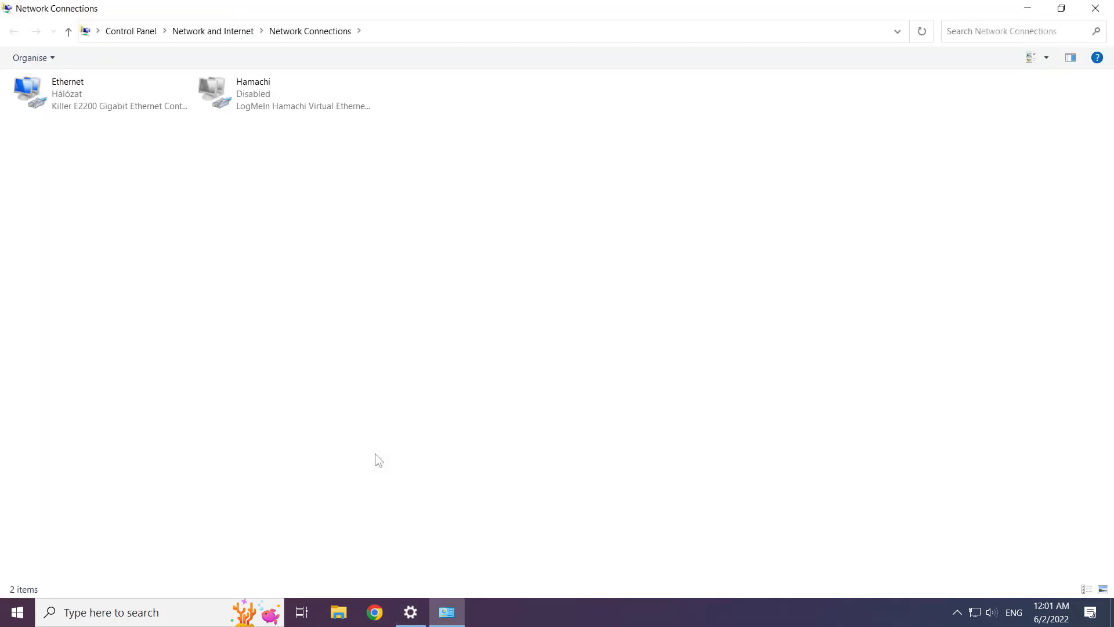
mouse_move(91, 161)
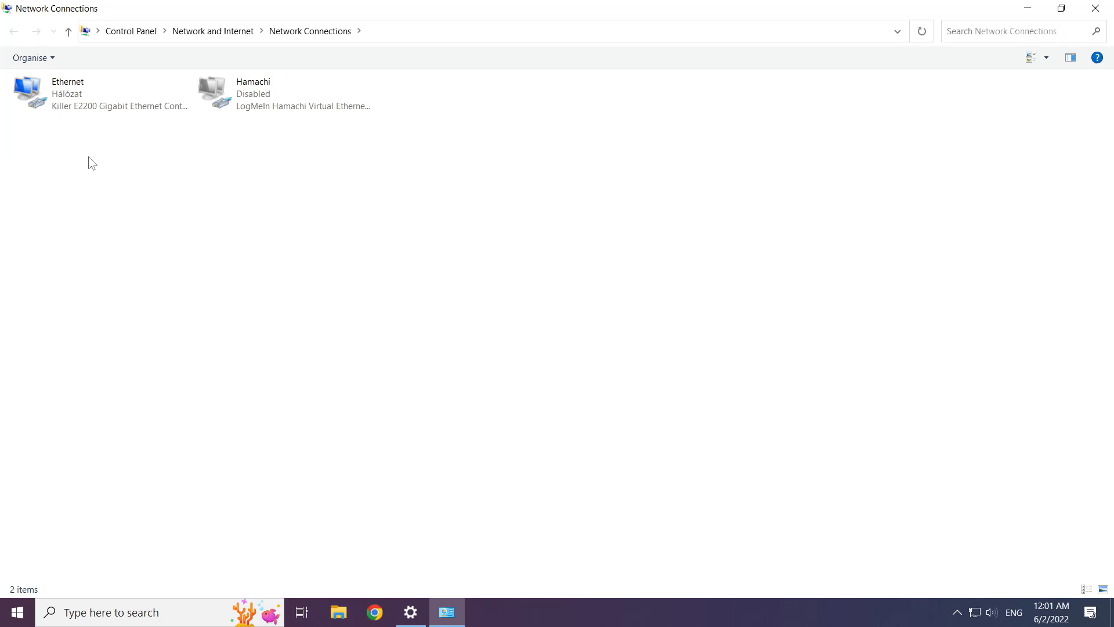
left_click(99, 92)
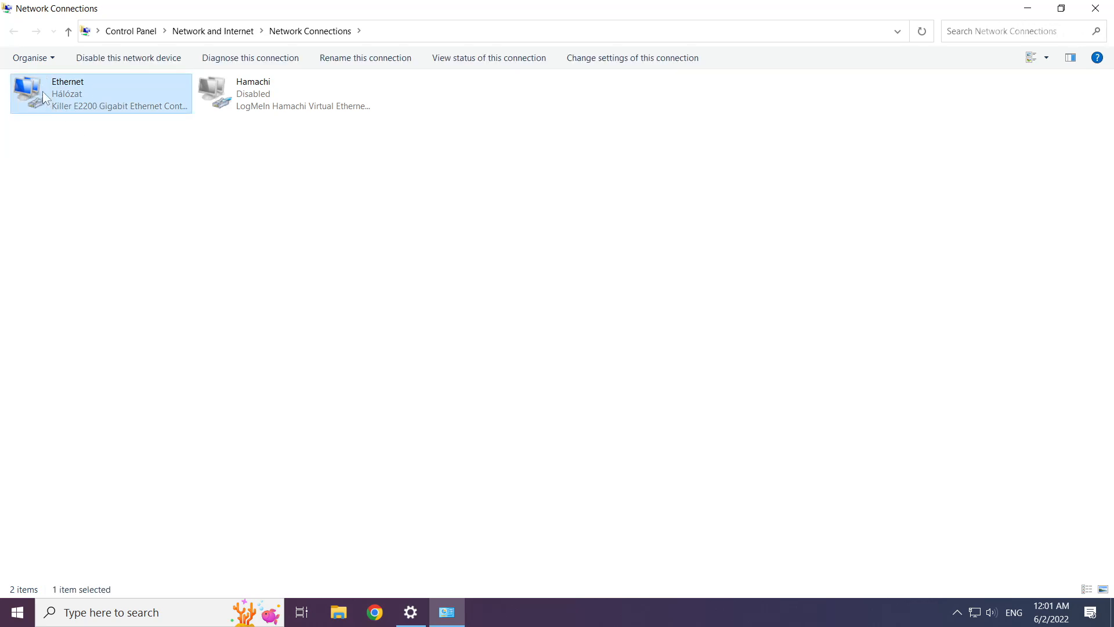
right_click(101, 93)
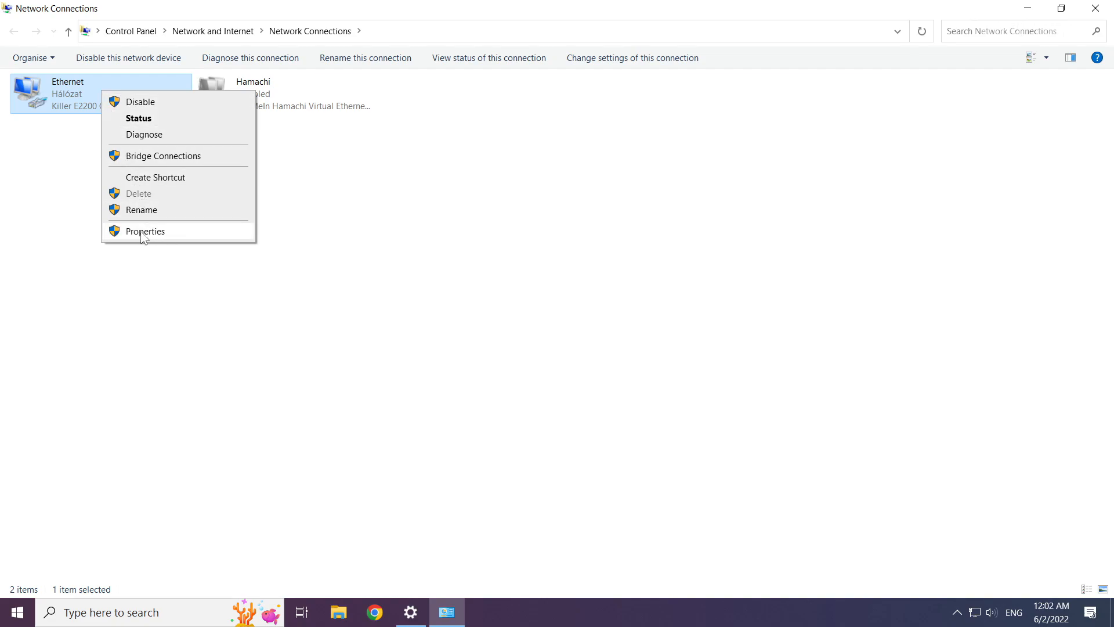
mouse_move(183, 240)
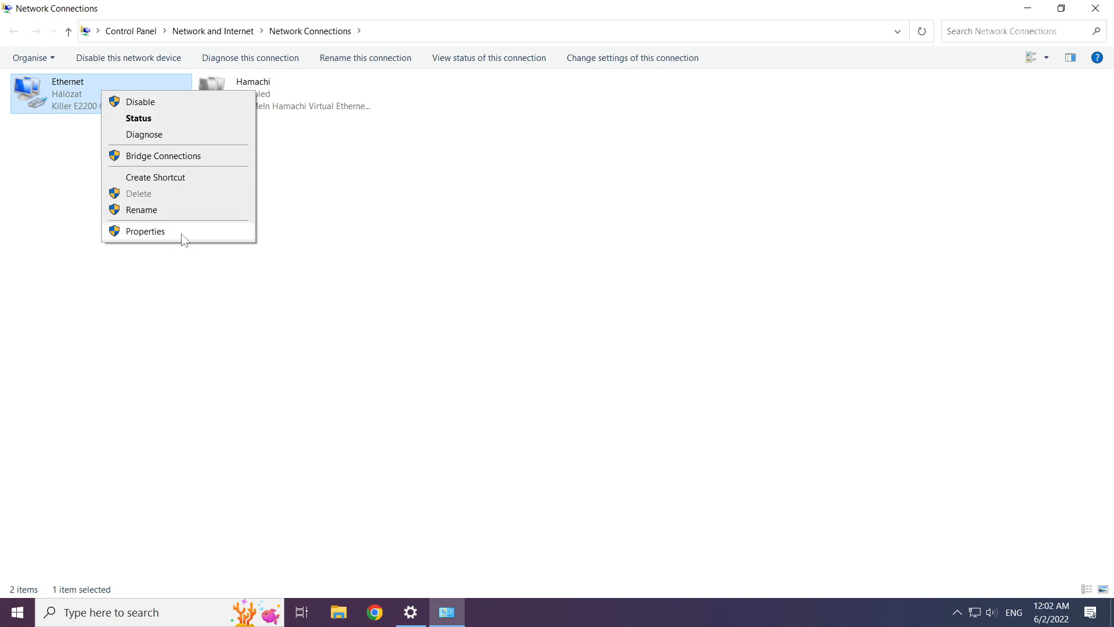
Step: Open Ethernet Properties and then the Internet Protocol Version 4 (TCP/IPv4) properties
left_click(146, 231)
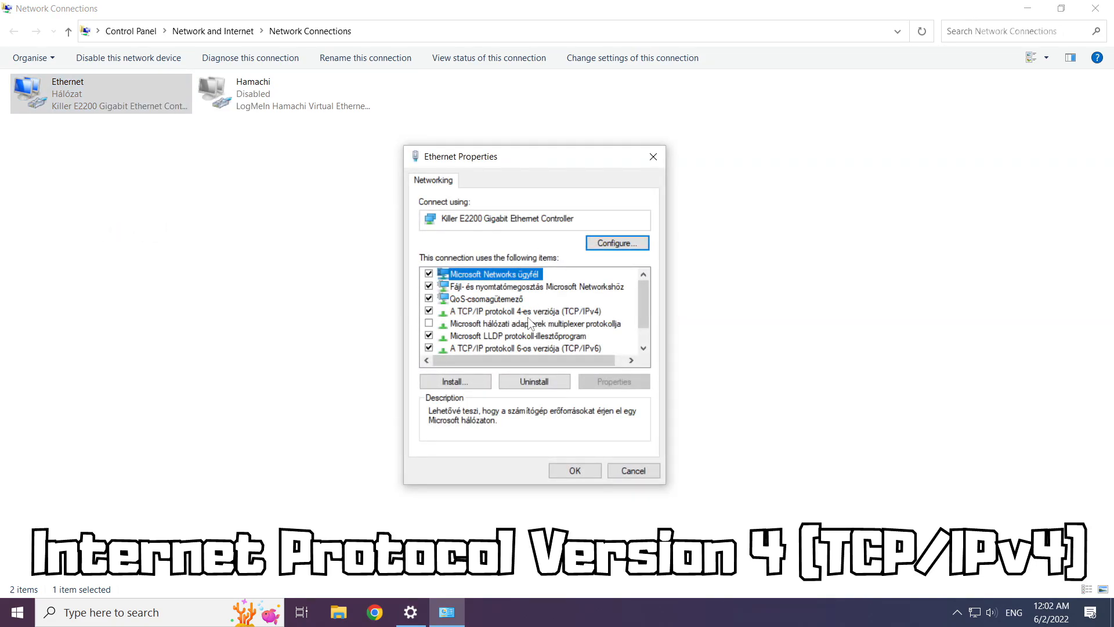
left_click(524, 311)
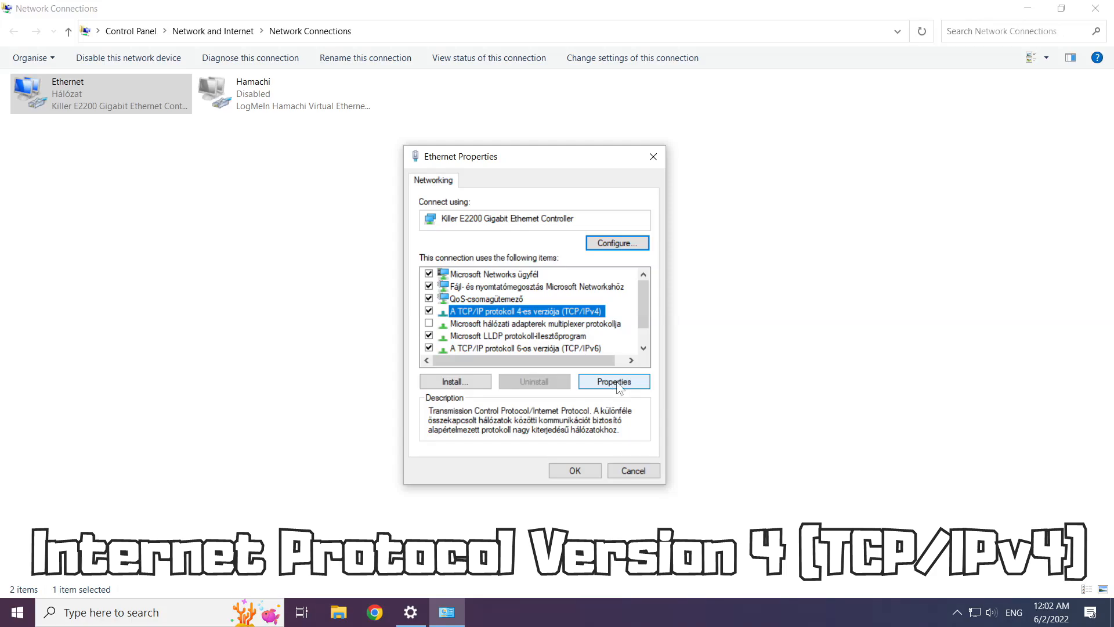
left_click(613, 381)
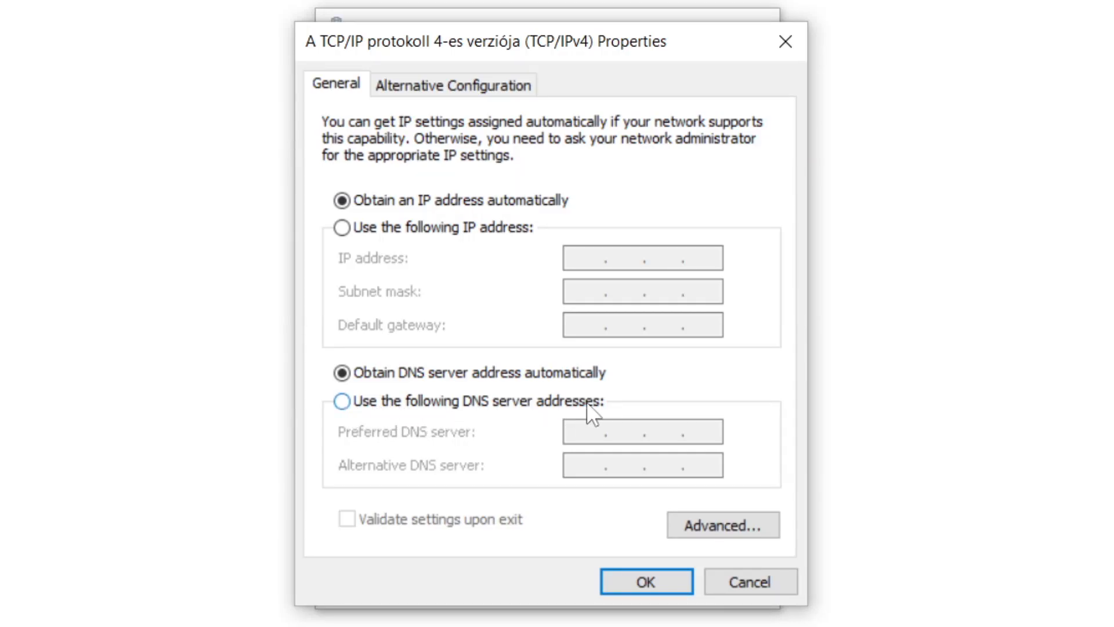
Step: Set manual DNS servers 8.8.8.8 and 8.8.4.4 and save with OK
left_click(342, 401)
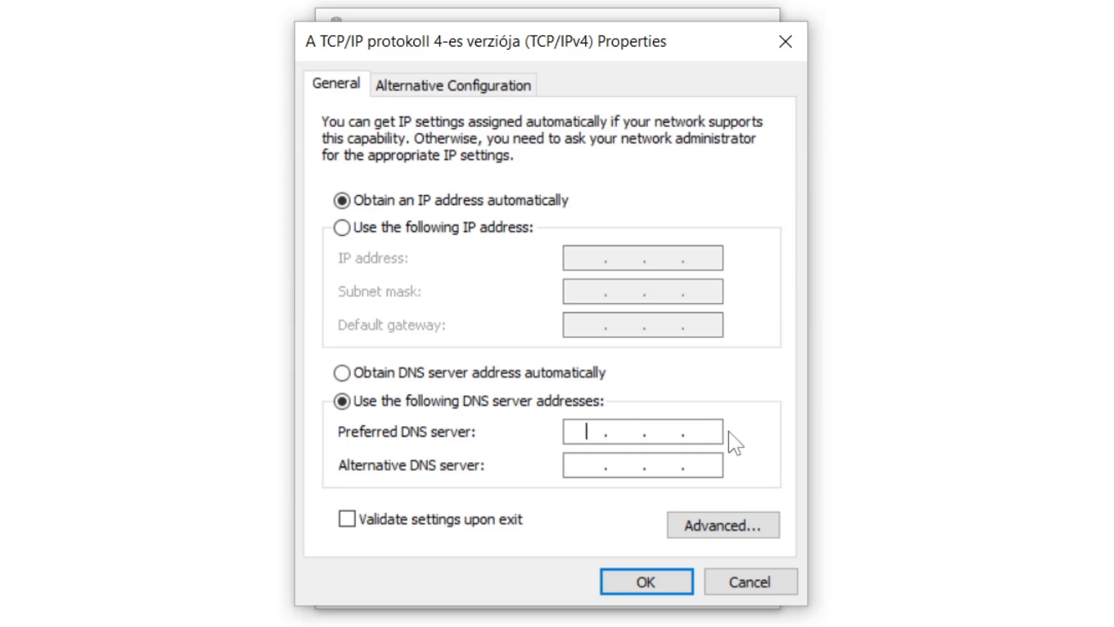
type("8.8.8.")
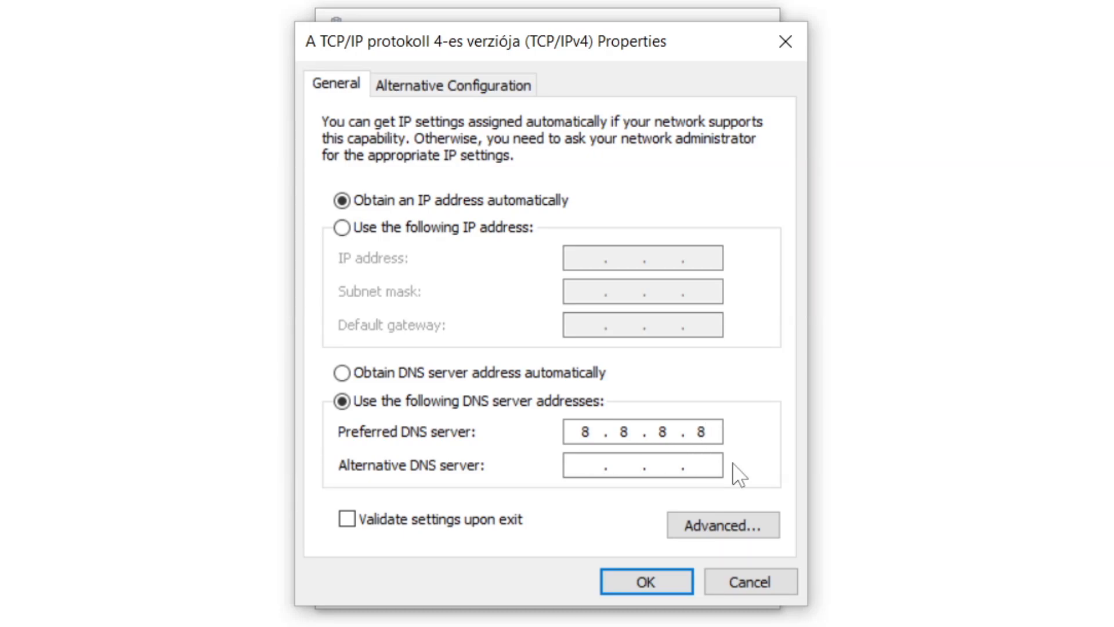
type("8.8..")
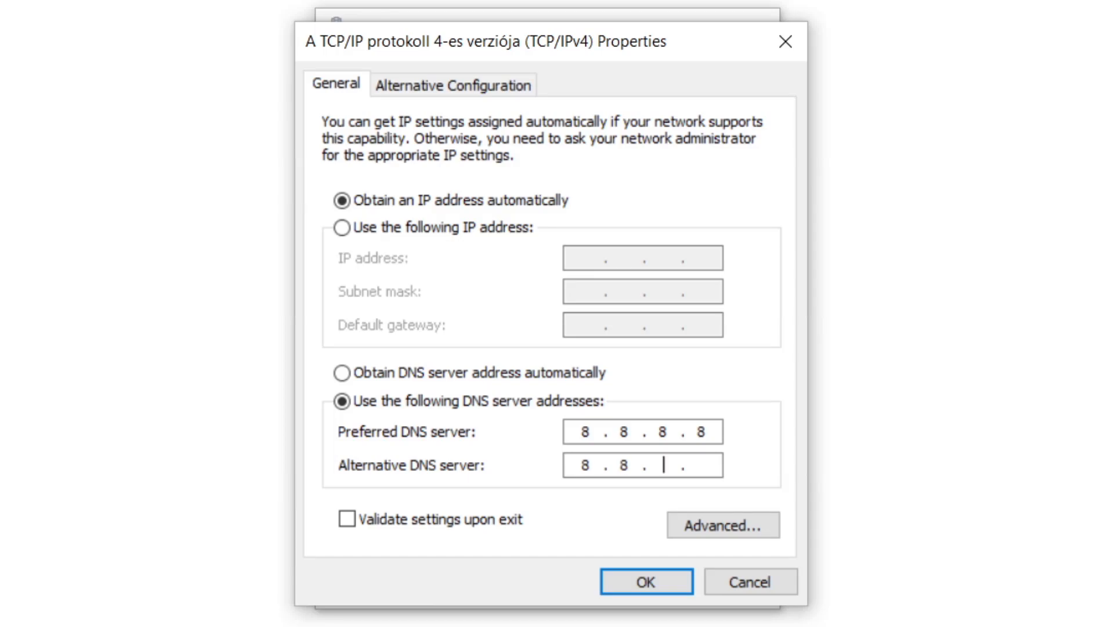
type("4.4")
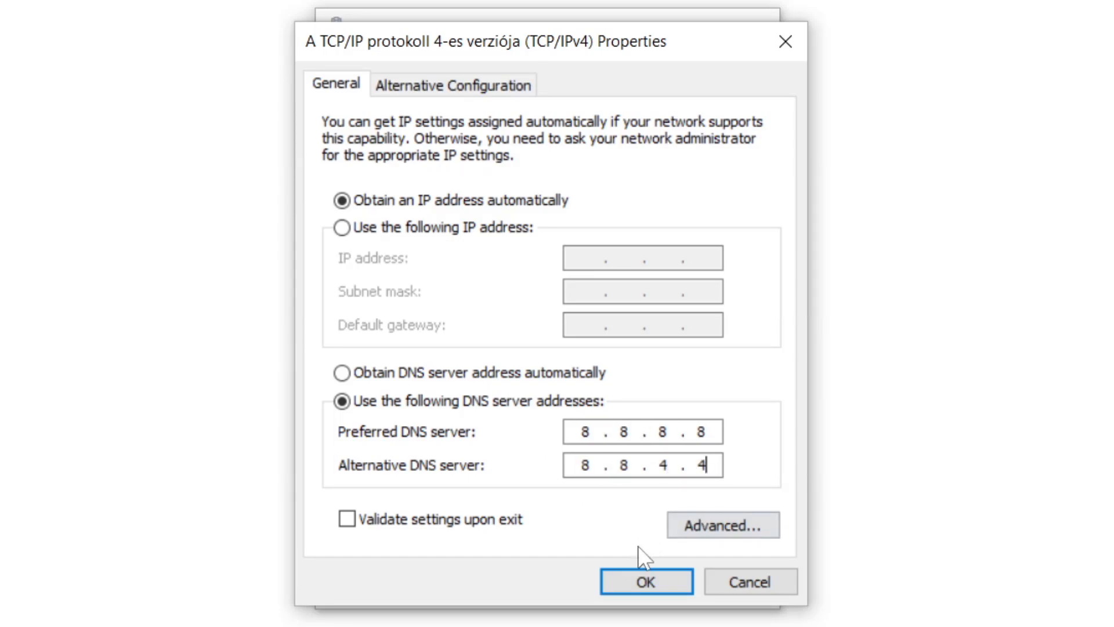
left_click(645, 582)
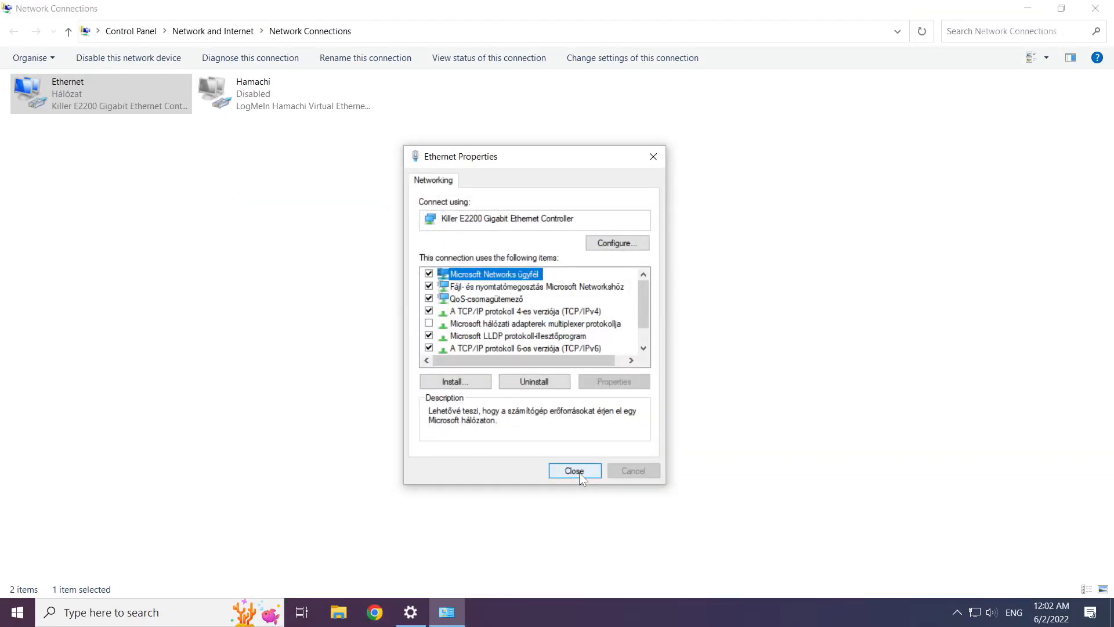
Step: Close Ethernet Properties and the Network Connections window
left_click(574, 470)
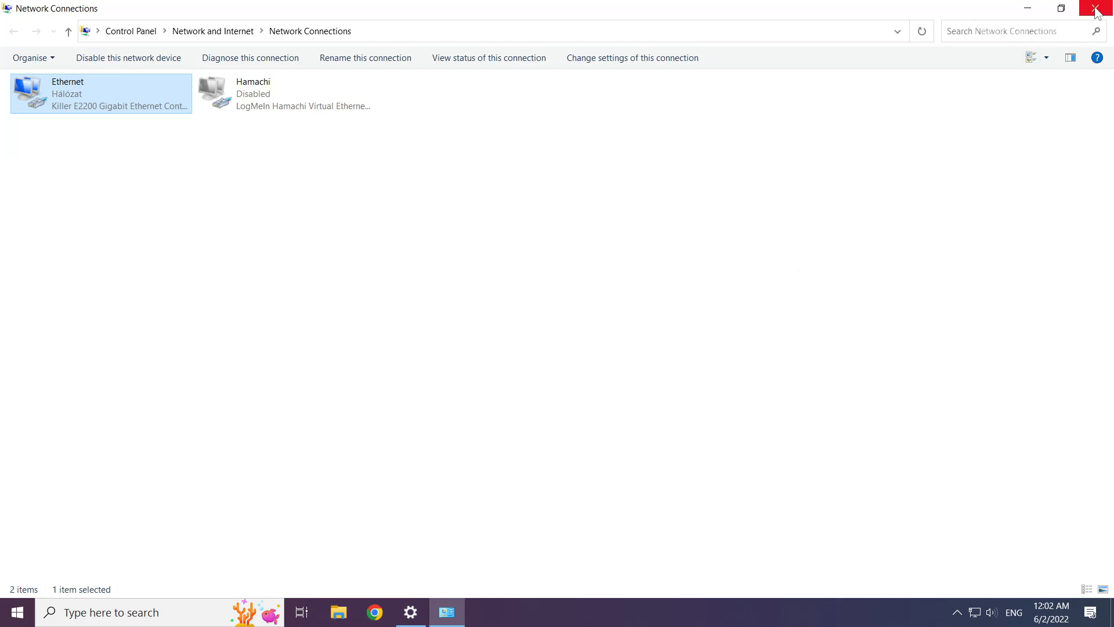
mouse_move(1100, 10)
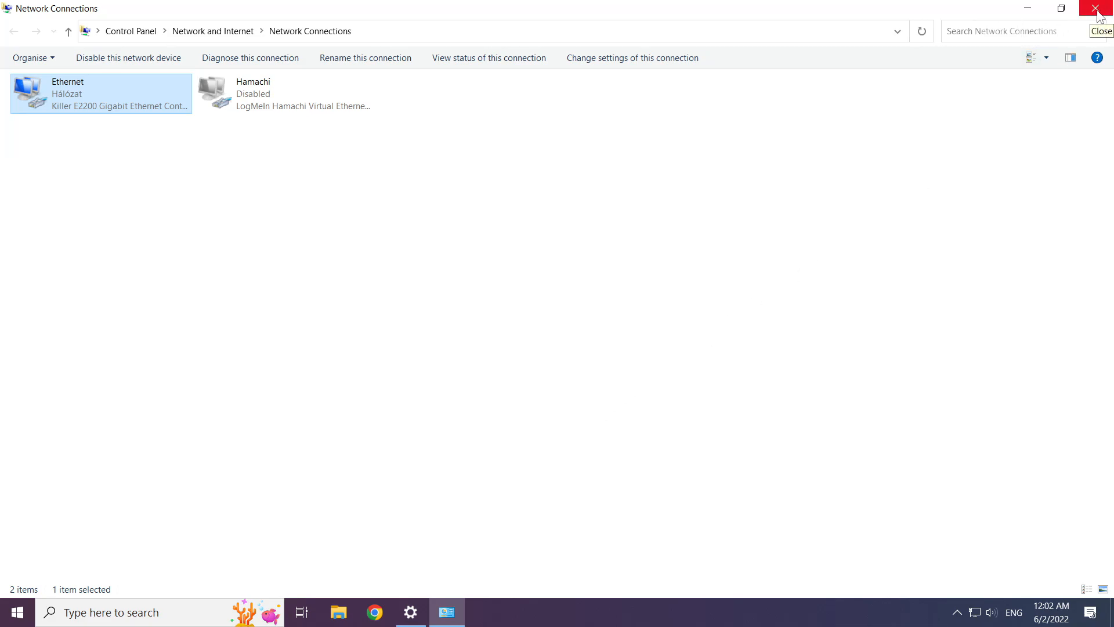
left_click(1101, 8)
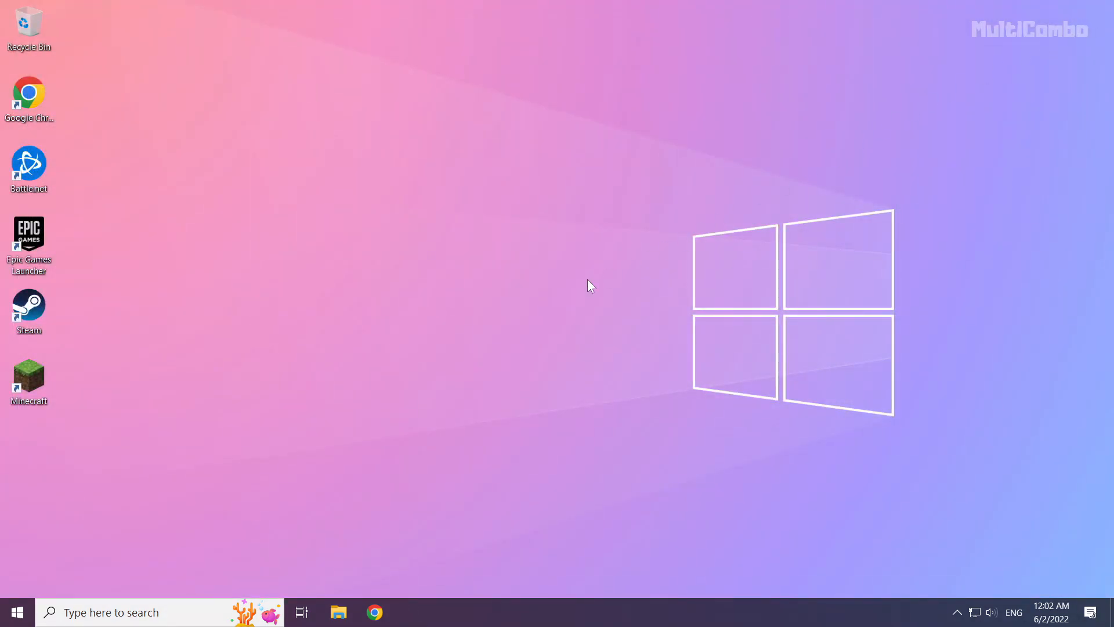
mouse_move(14, 611)
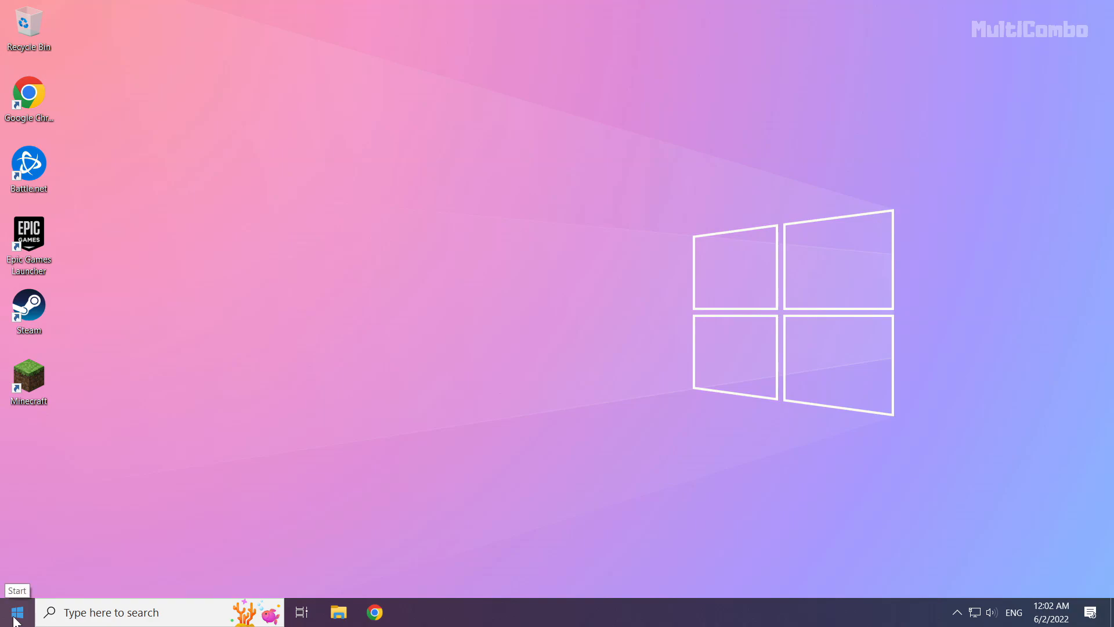
left_click(16, 612)
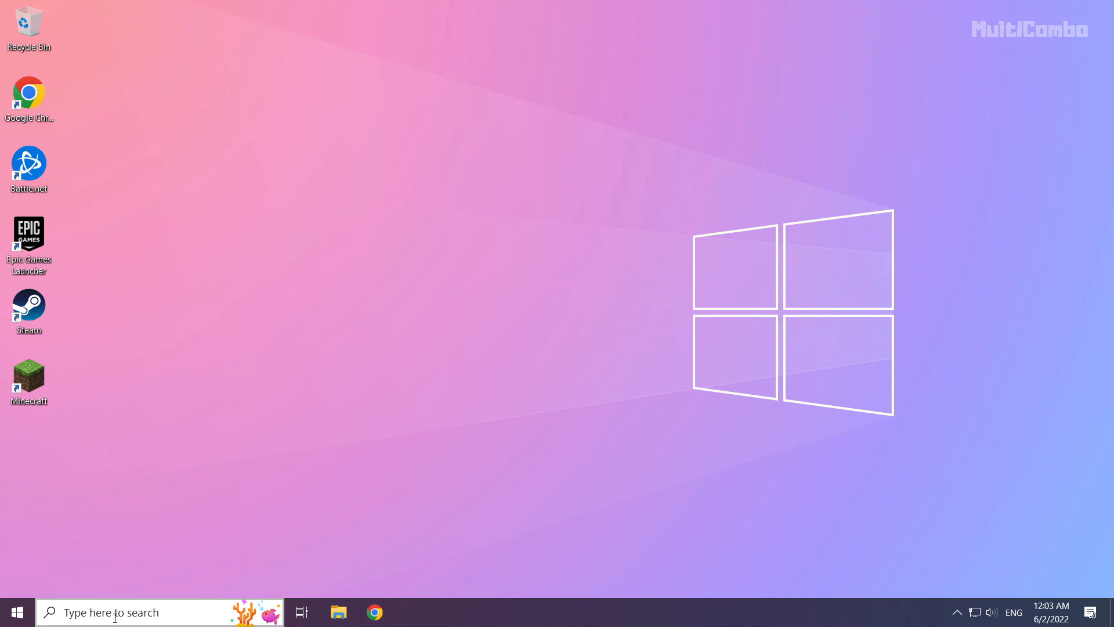
Step: Search for 'network reset' and open the Network reset settings page
left_click(107, 611)
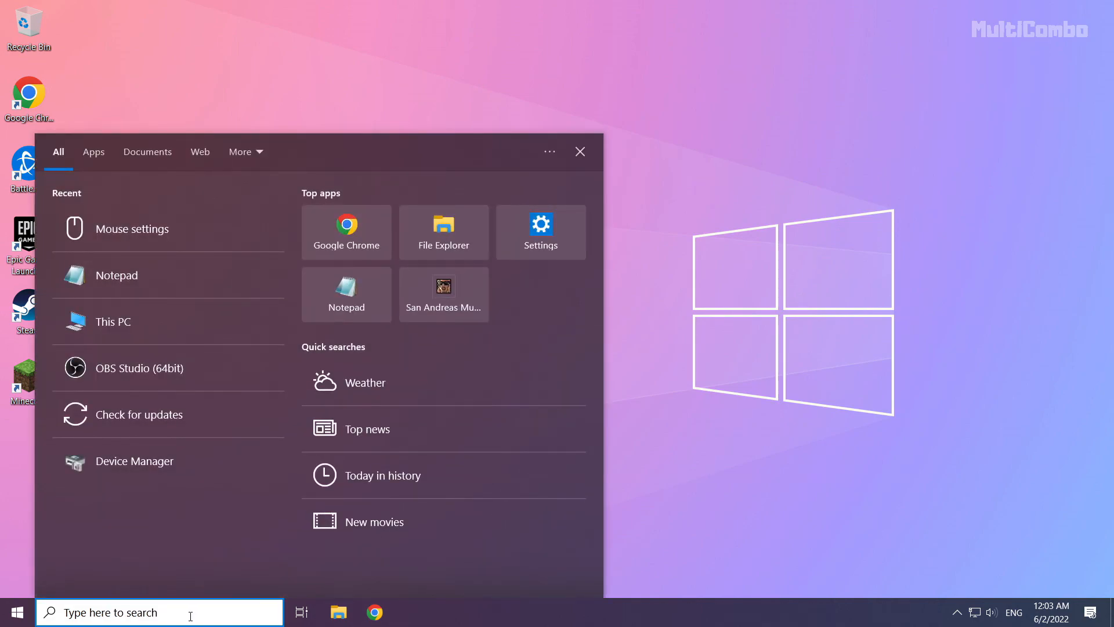
type("netowrk reset")
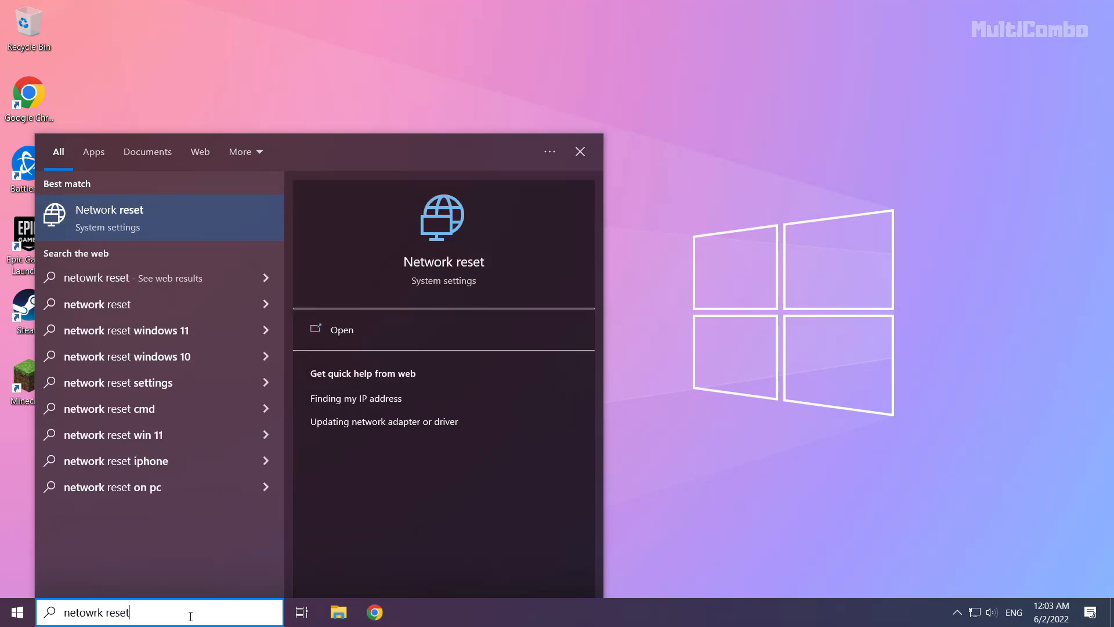
mouse_move(175, 228)
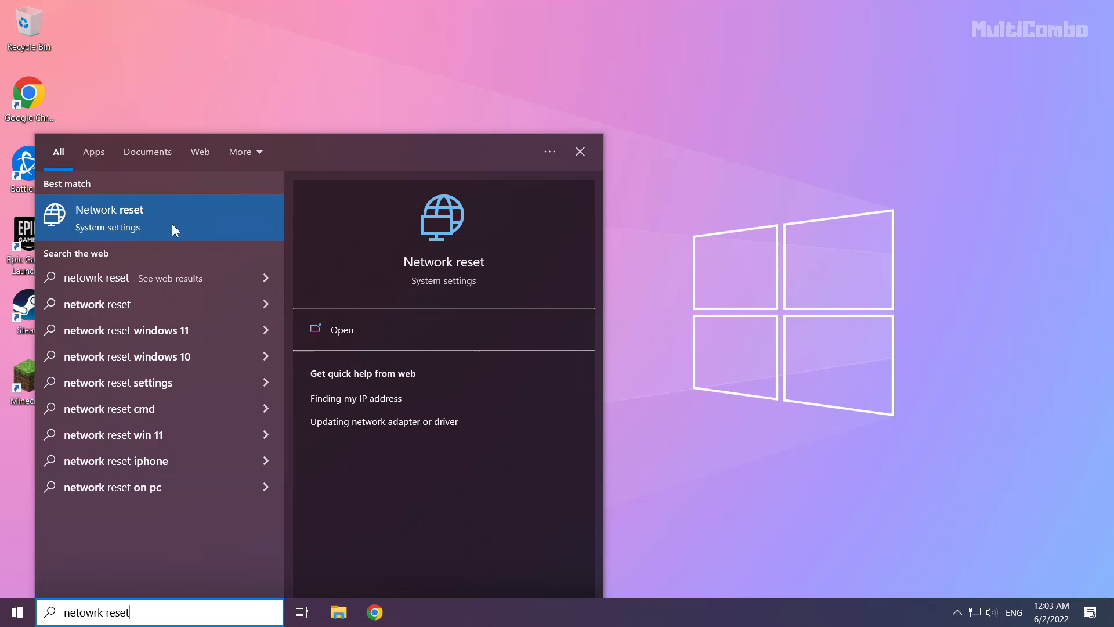
mouse_move(193, 226)
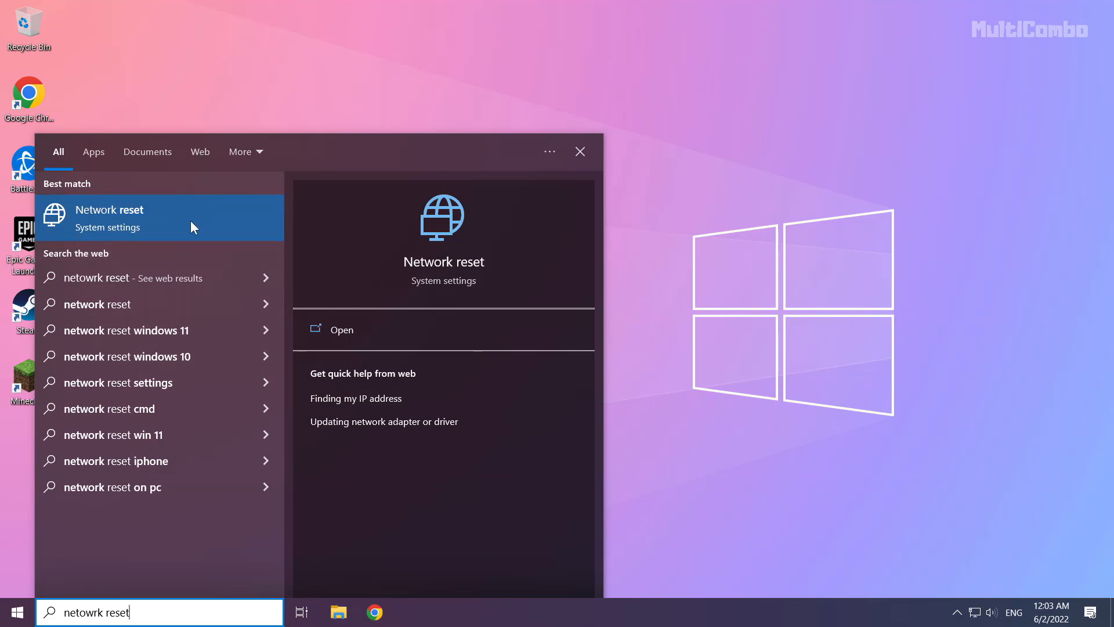
left_click(110, 210)
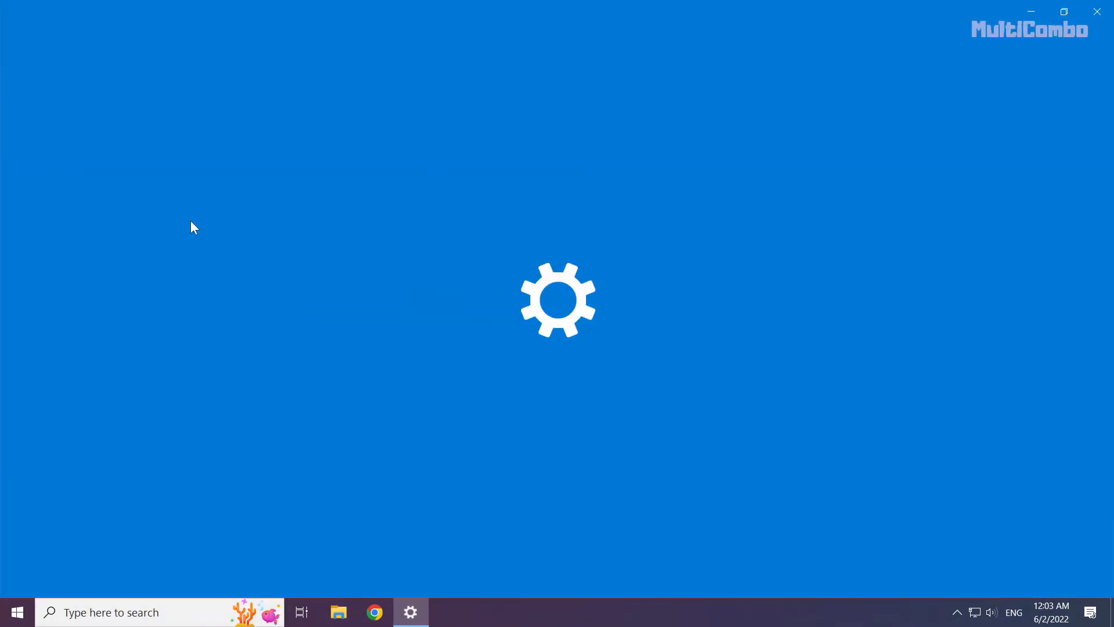
mouse_move(316, 267)
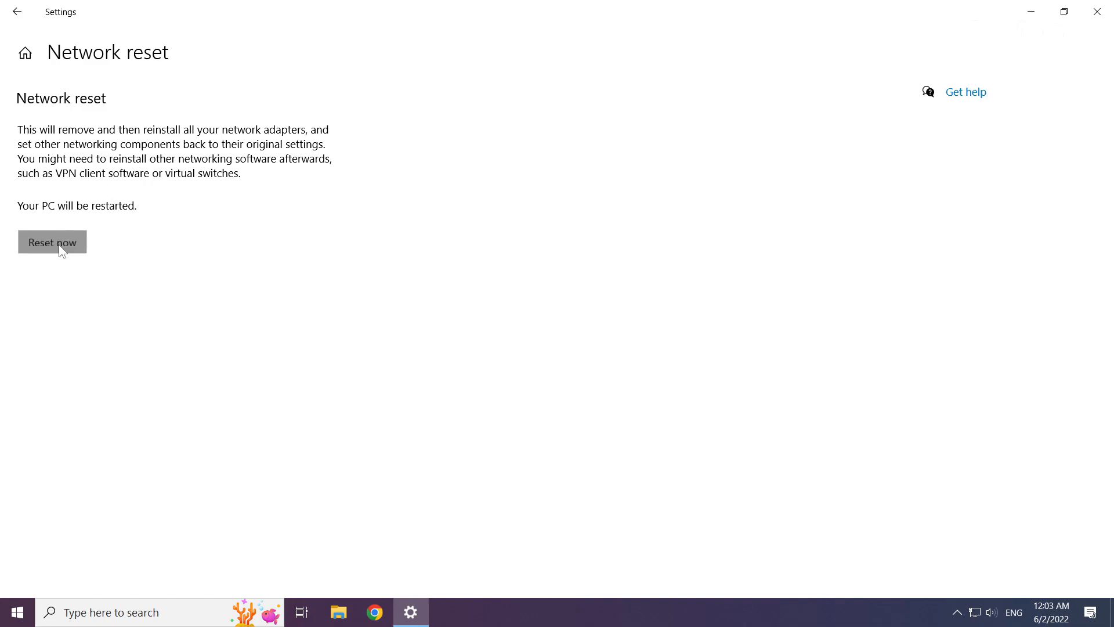
Step: Reset the network now, confirm with Yes, and dismiss the sign-out notice
left_click(51, 241)
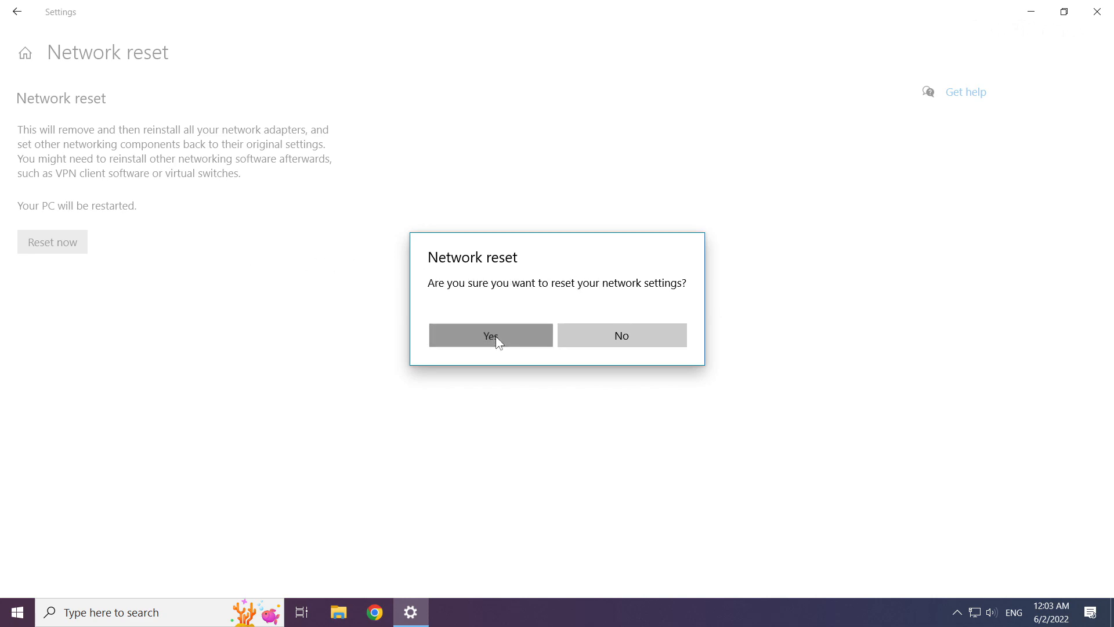
left_click(489, 335)
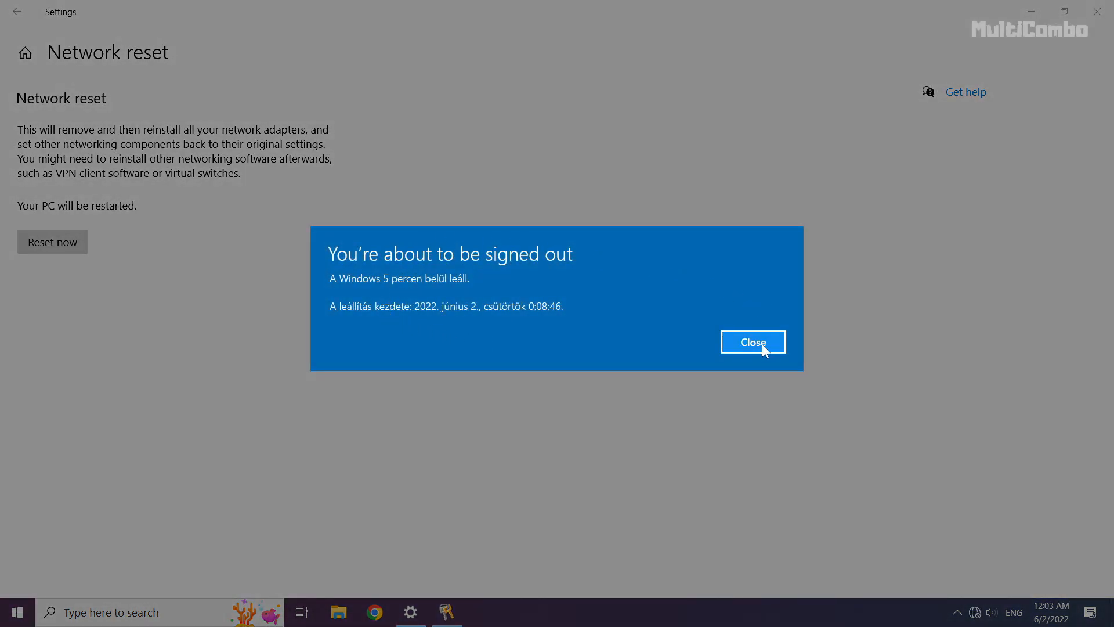
left_click(752, 342)
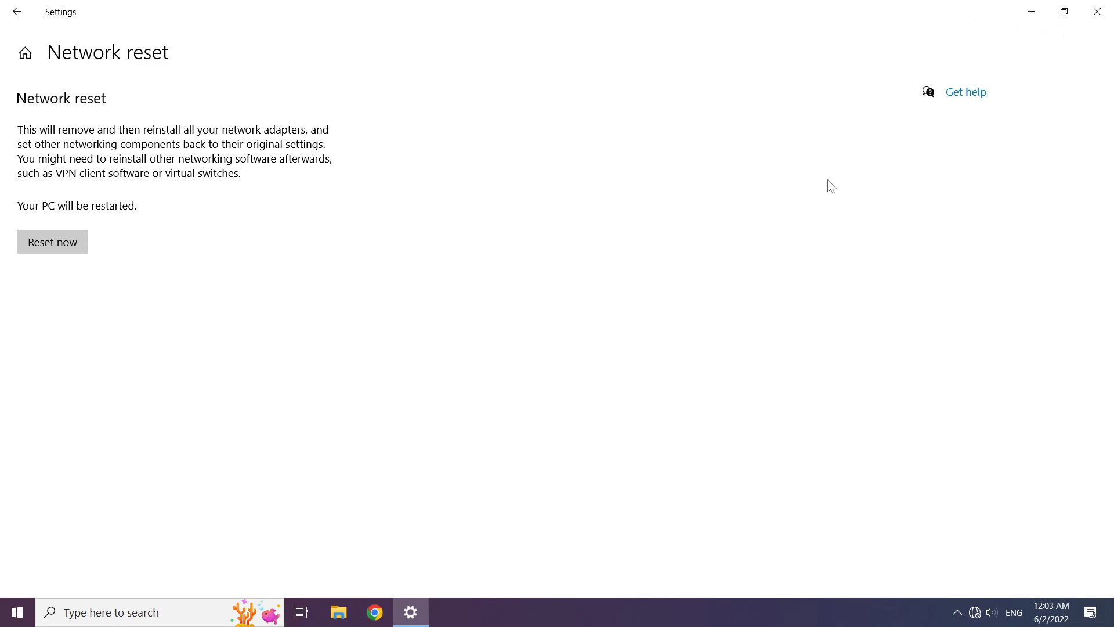
mouse_move(1100, 13)
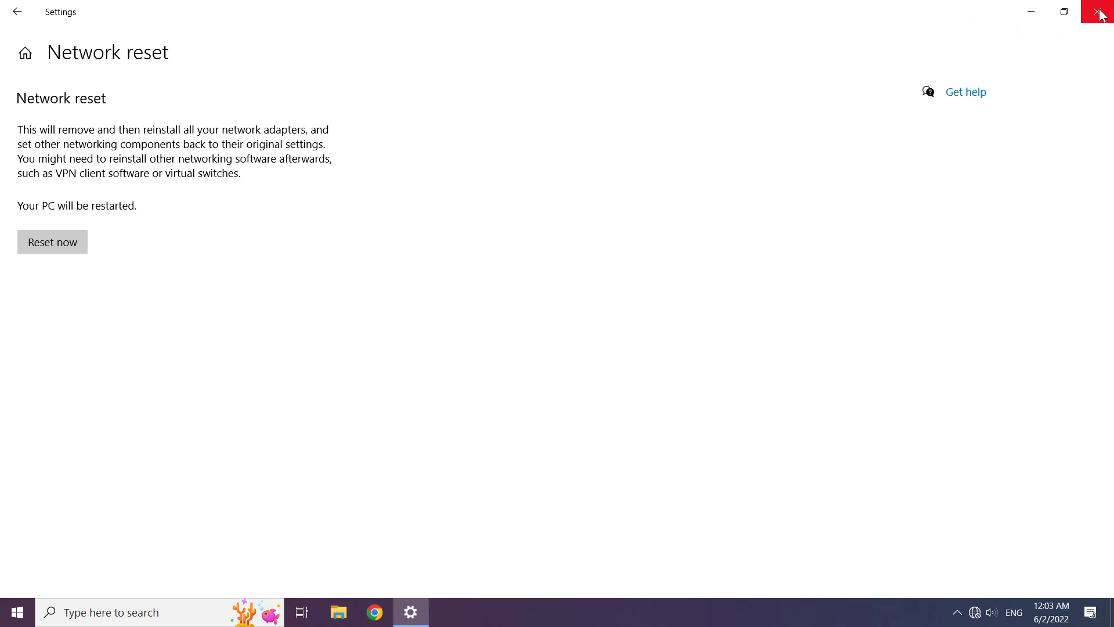
Step: Close Settings and bring up the Start menu's power options showing Sleep, Shut down and Restart
left_click(1100, 13)
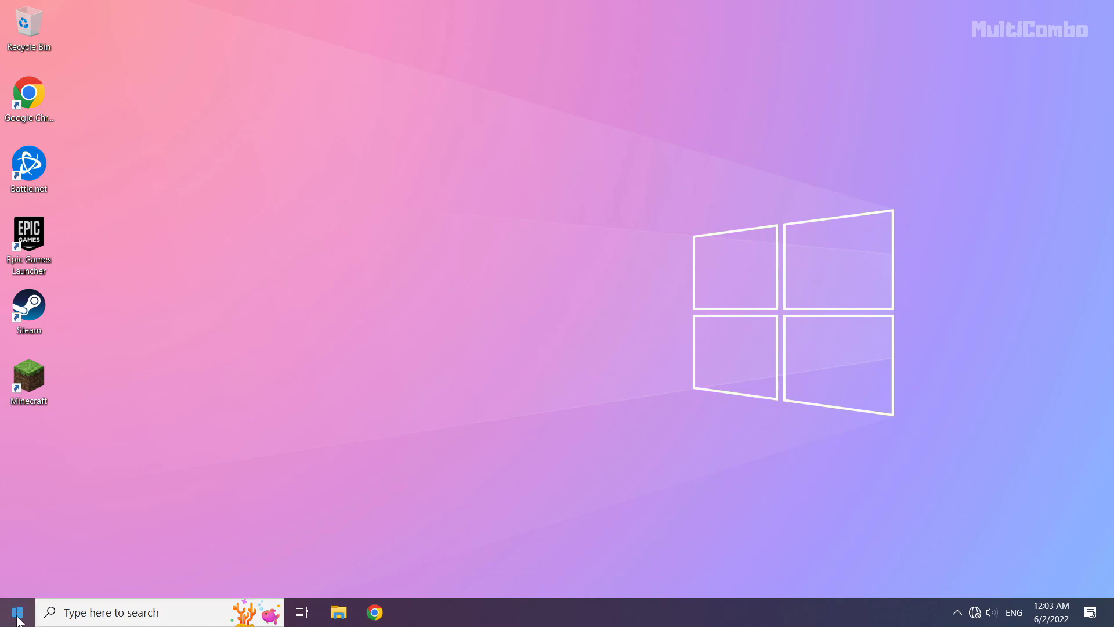
left_click(16, 611)
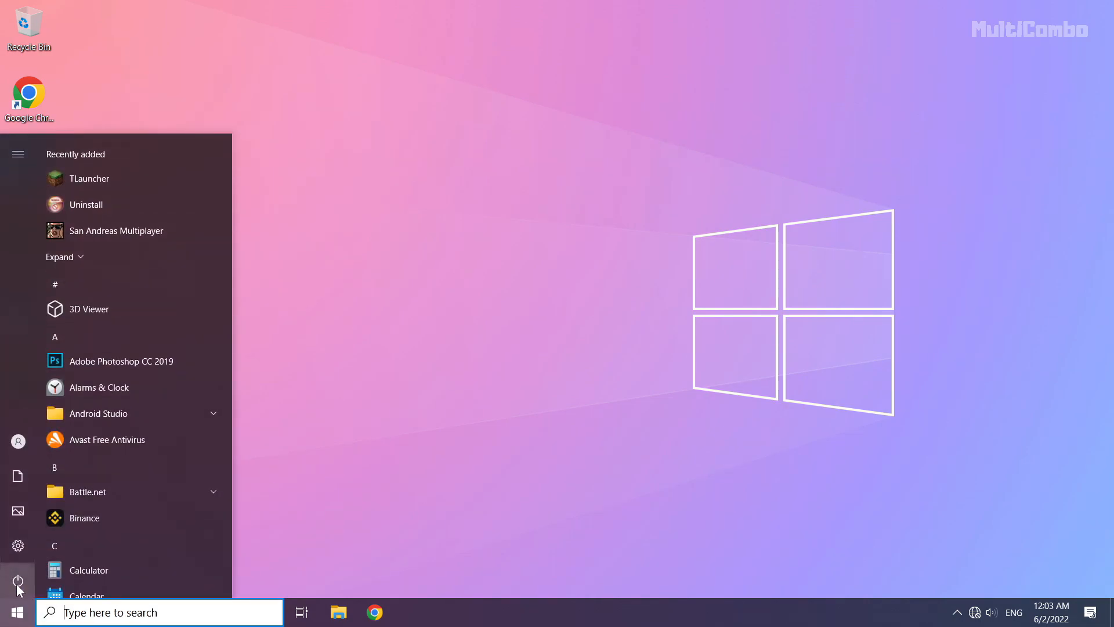
left_click(18, 582)
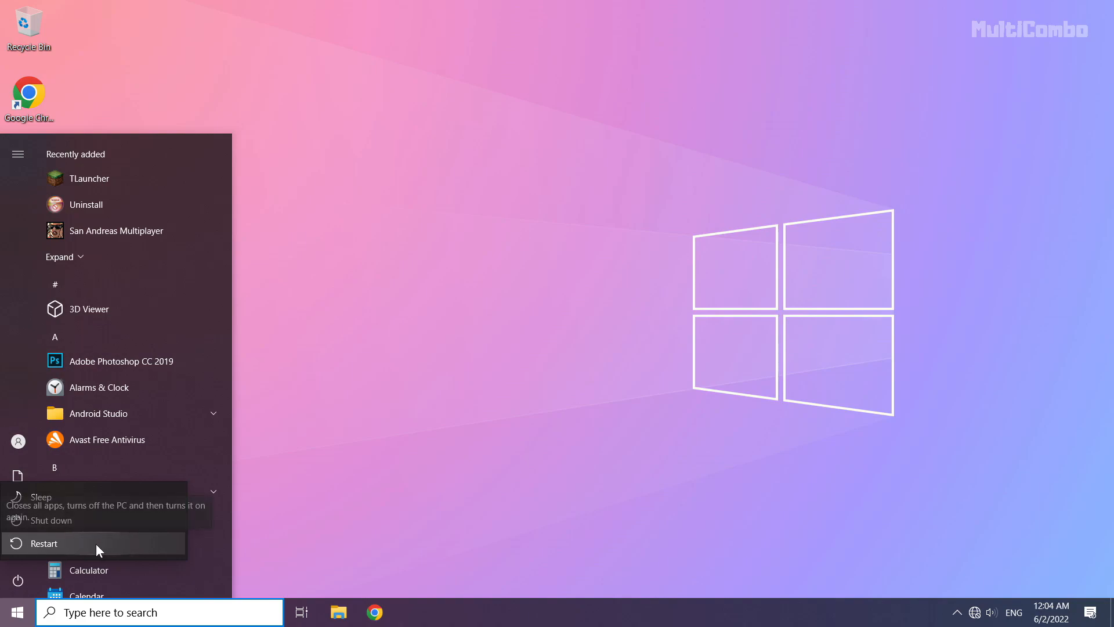